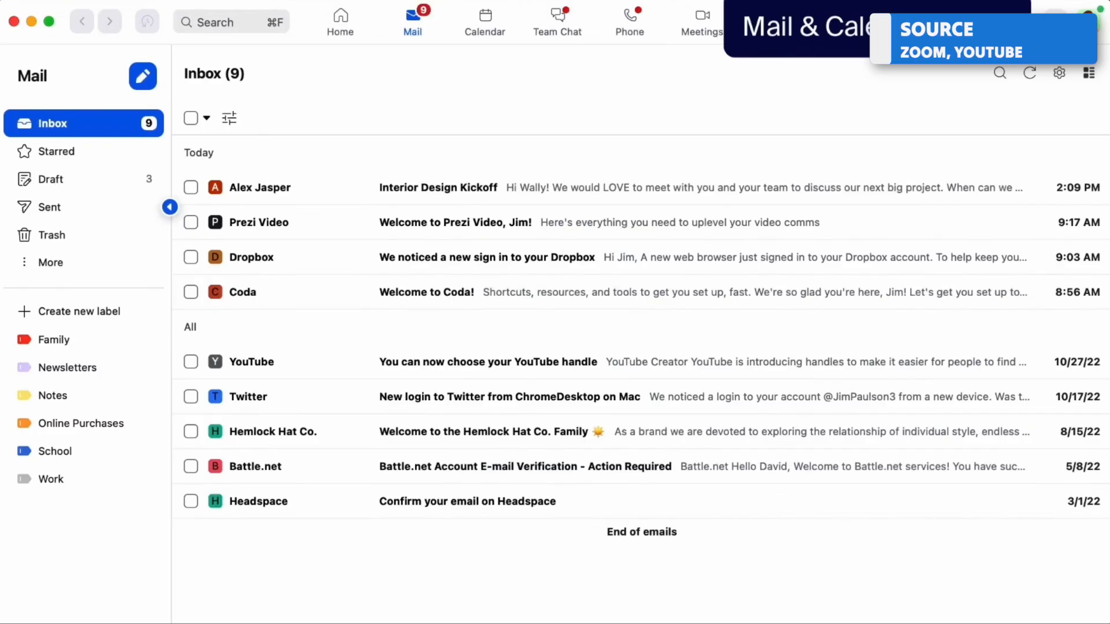
# Build My Freedom Blocklist with Social and News sites, adding Instagram
pyautogui.click(485, 20)
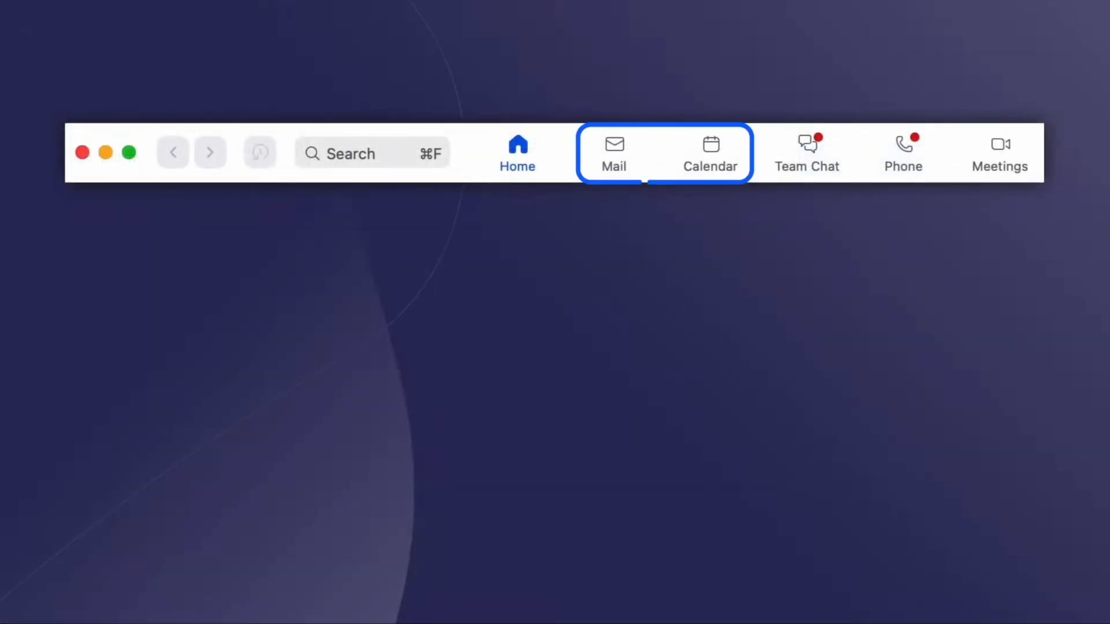
pyautogui.click(612, 152)
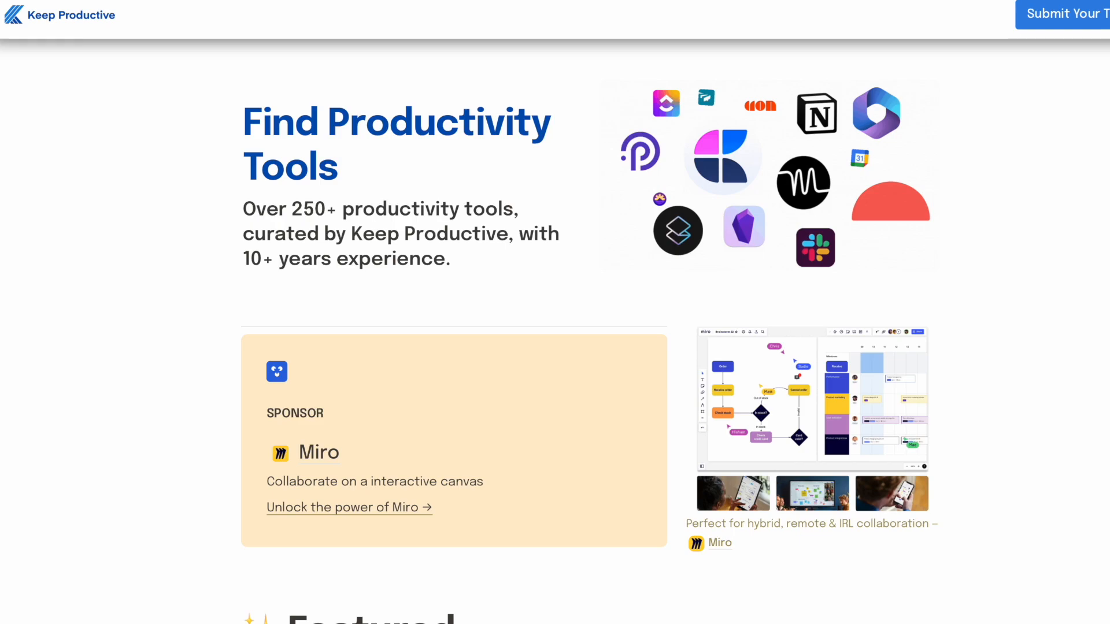
pyautogui.scroll(-3)
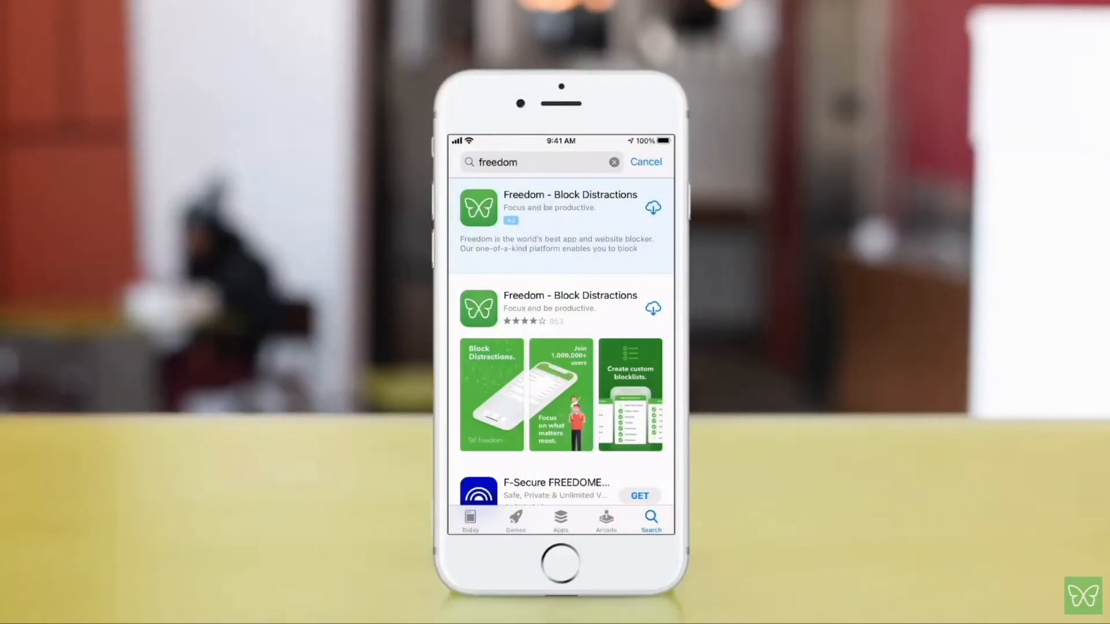
pyautogui.click(652, 207)
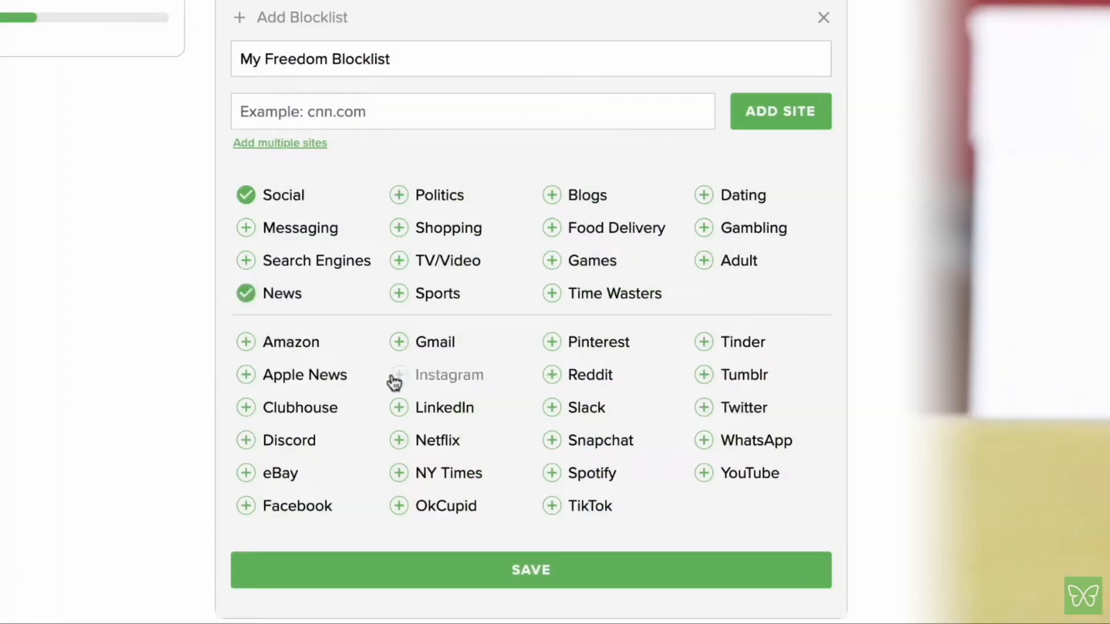
pyautogui.click(398, 375)
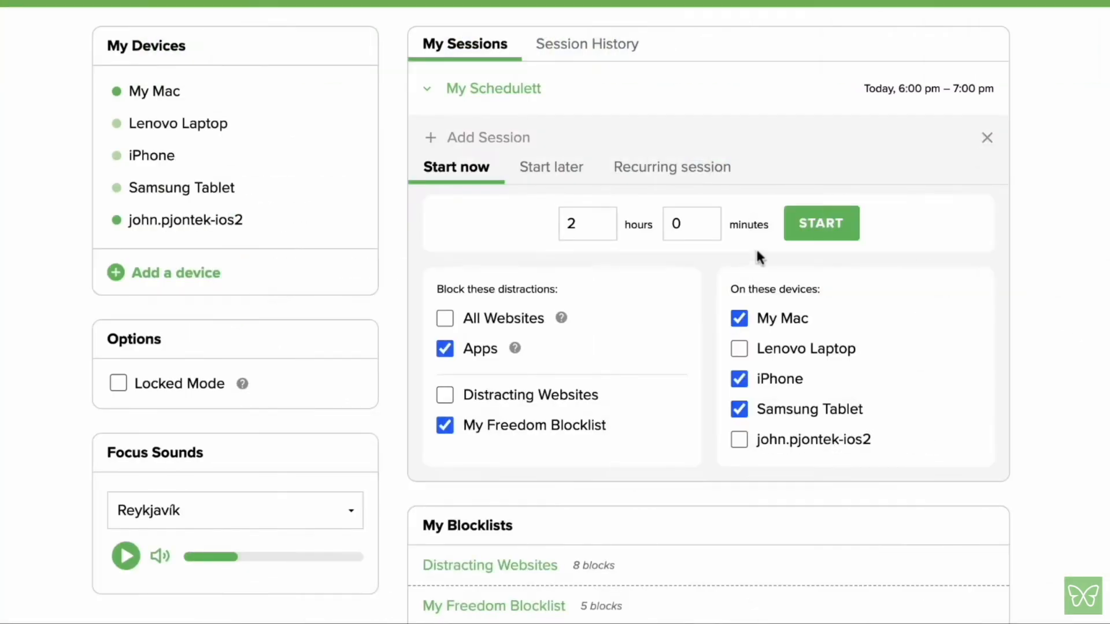
# Start the two-hour blocking session and confirm Twitter shows the Free screen
pyautogui.click(820, 223)
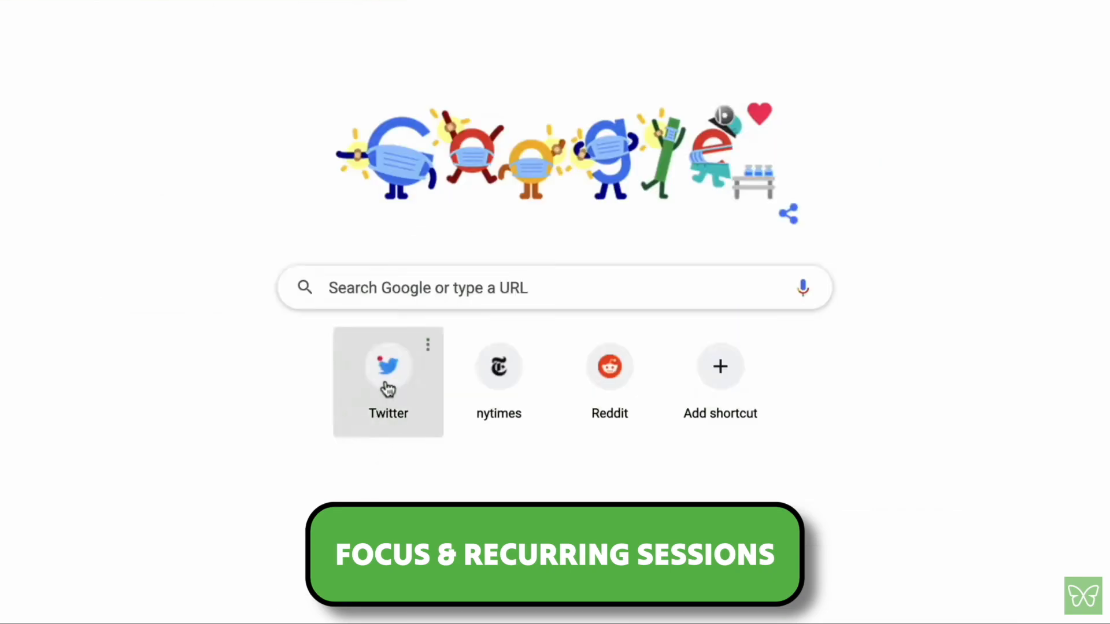
pyautogui.click(555, 555)
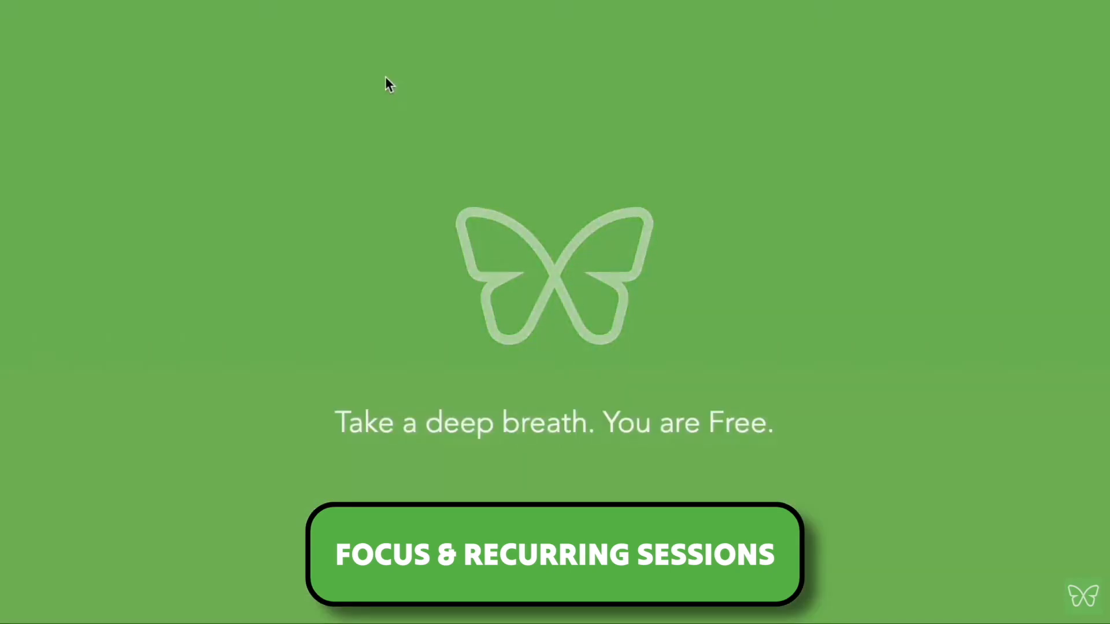
pyautogui.click(554, 554)
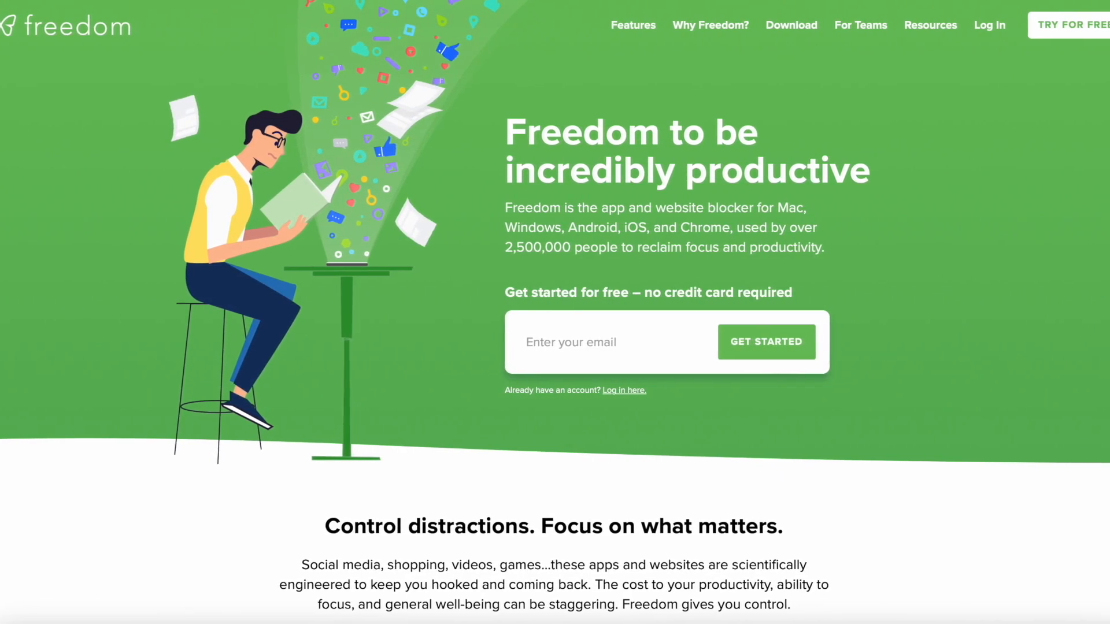
pyautogui.scroll(-3)
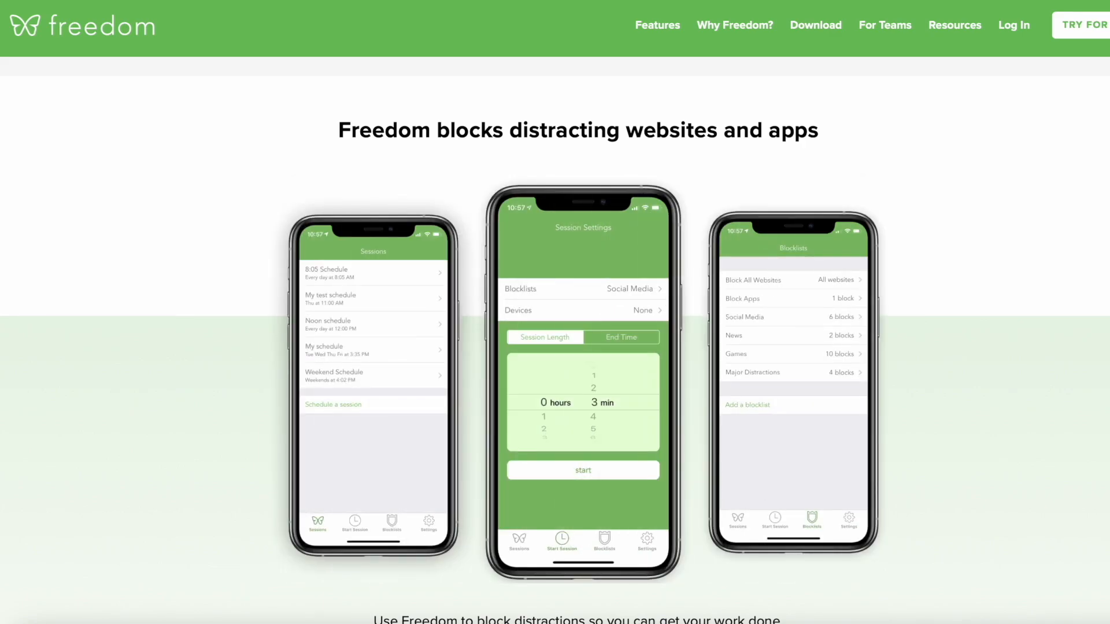
pyautogui.scroll(-3)
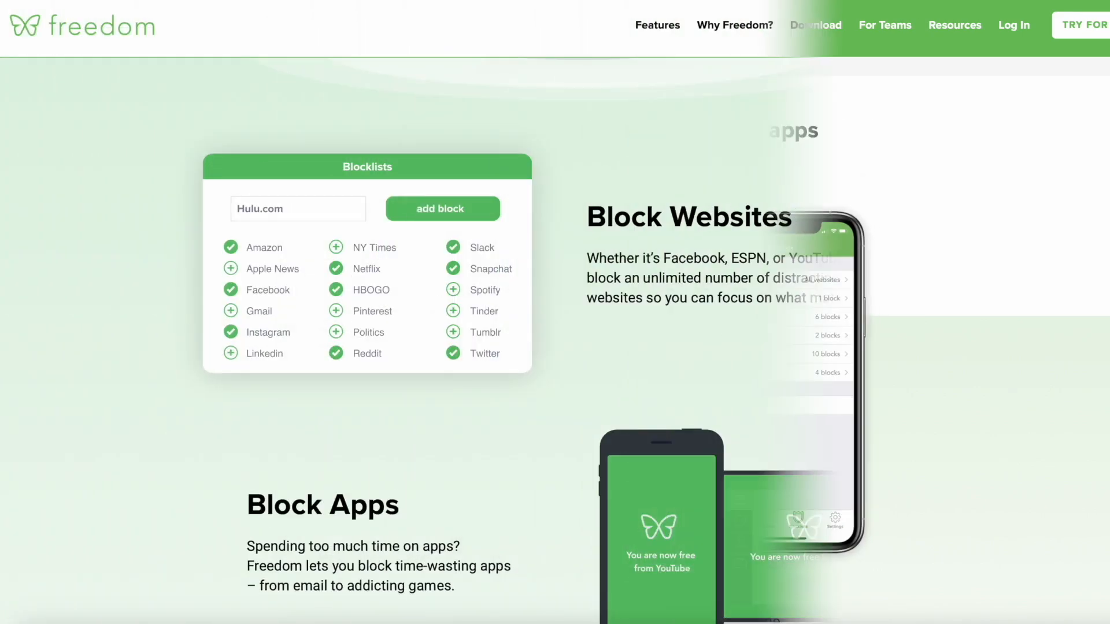
pyautogui.scroll(-3)
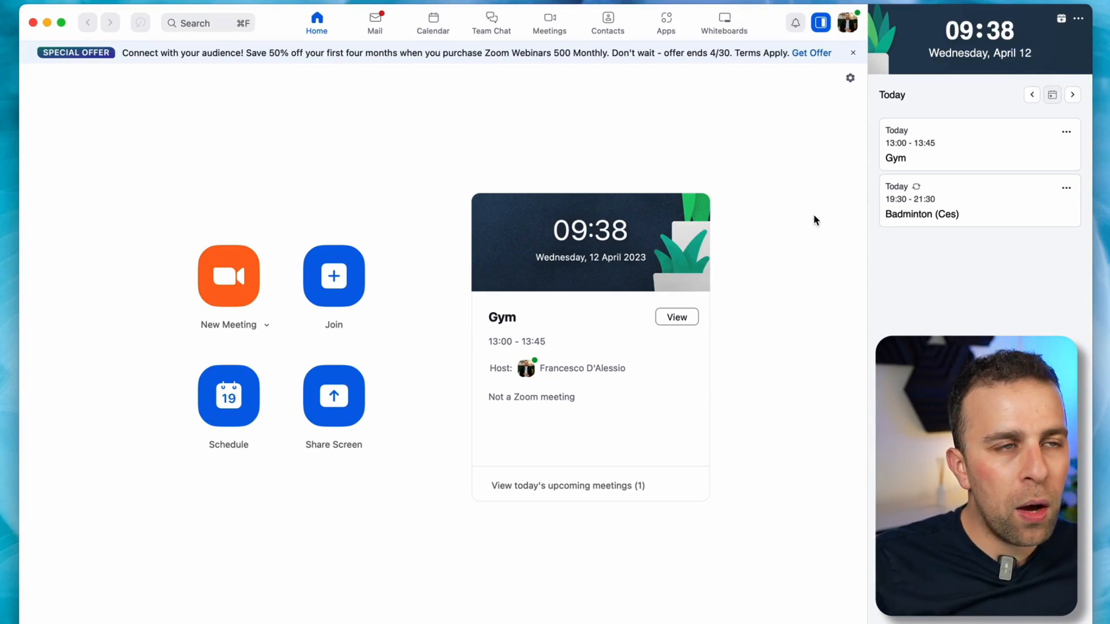
pyautogui.moveTo(439, 197)
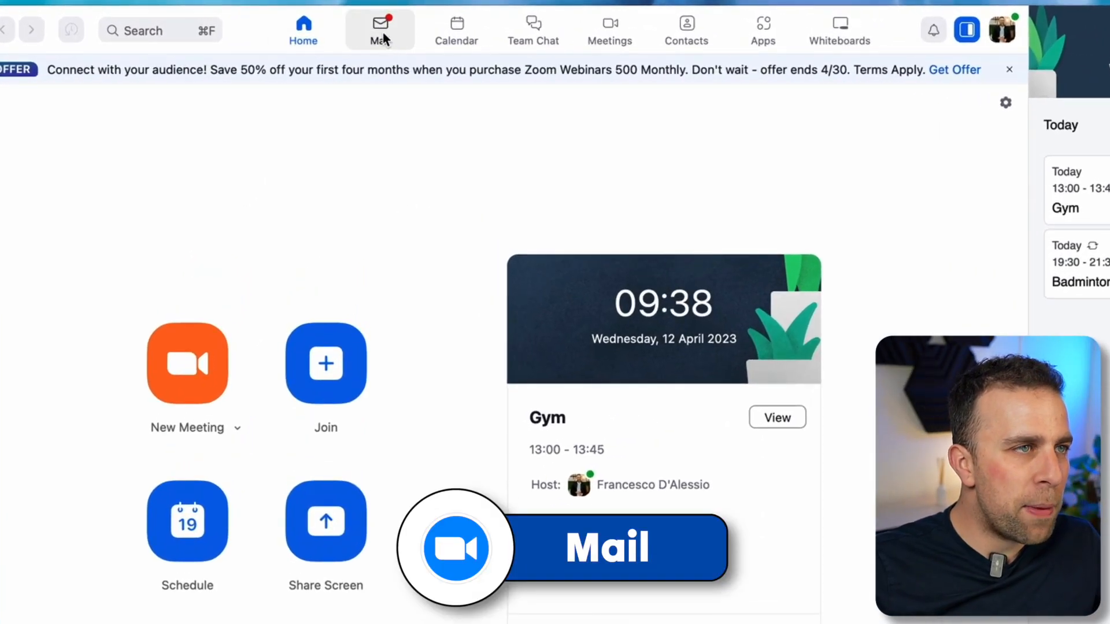
# Switch to the Mail tab and close the Connect to Mail and Calendar dialog
pyautogui.click(380, 30)
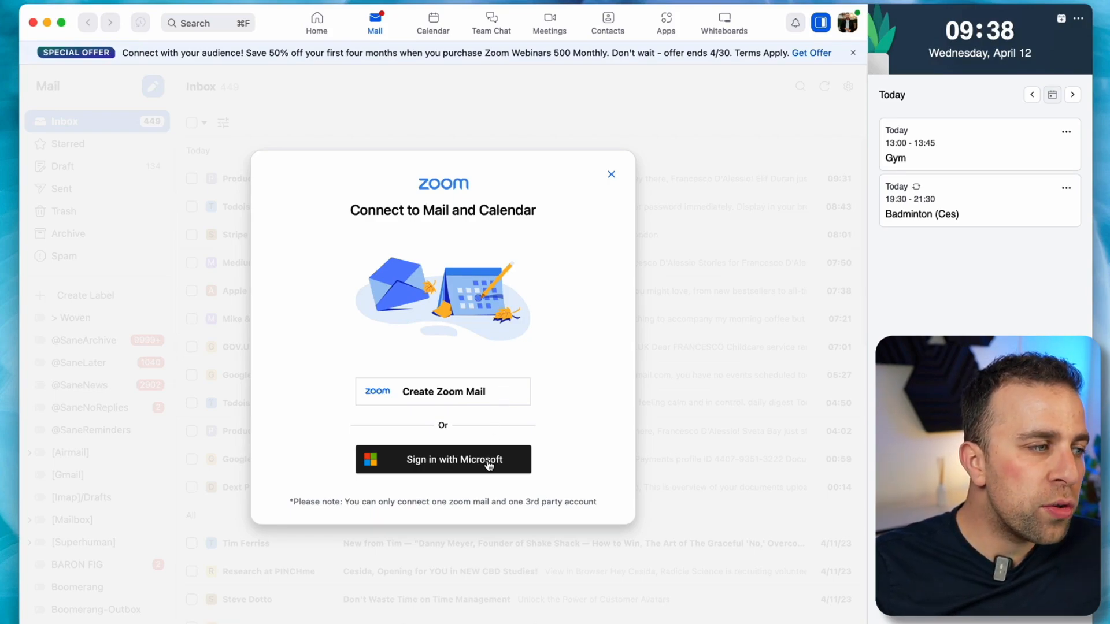
pyautogui.moveTo(612, 175)
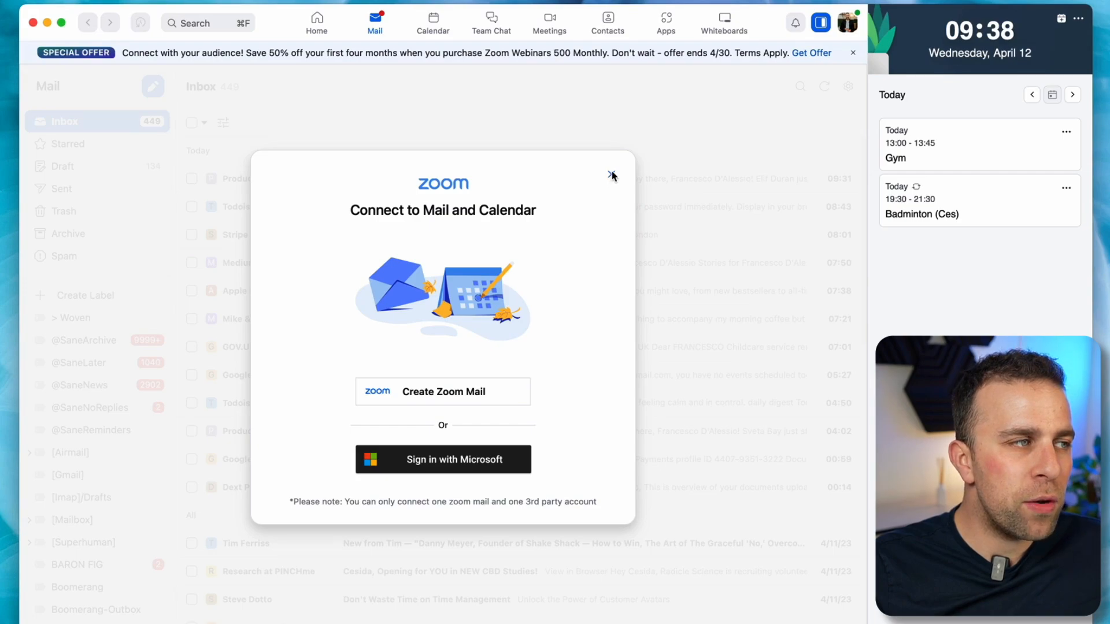
pyautogui.click(847, 86)
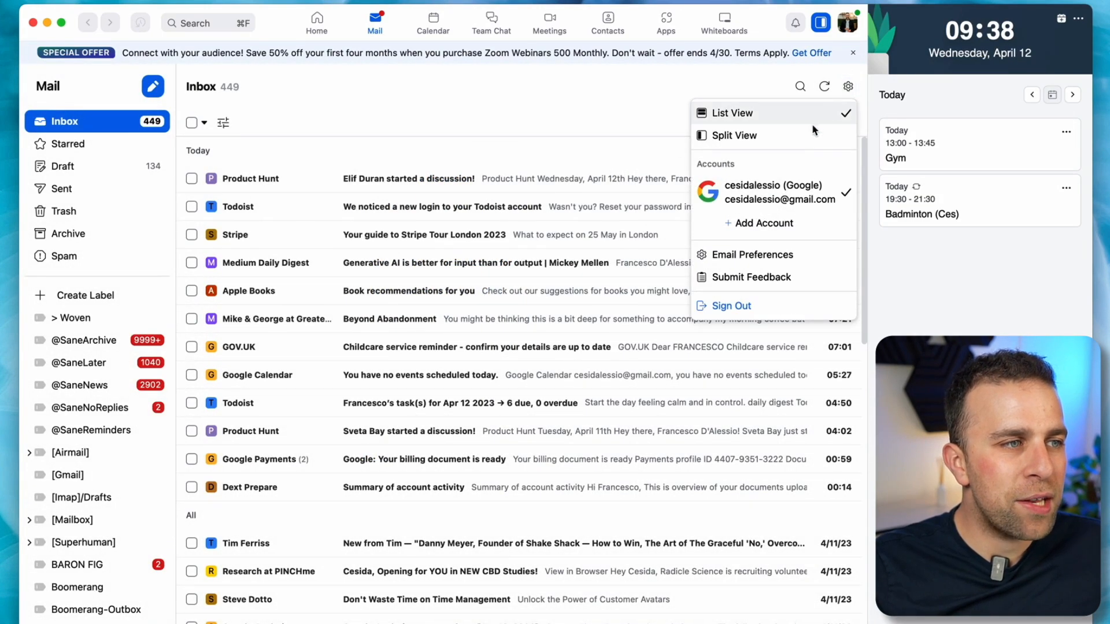
# Check General Email Preferences, then view the linked Google account under Accounts
pyautogui.click(754, 254)
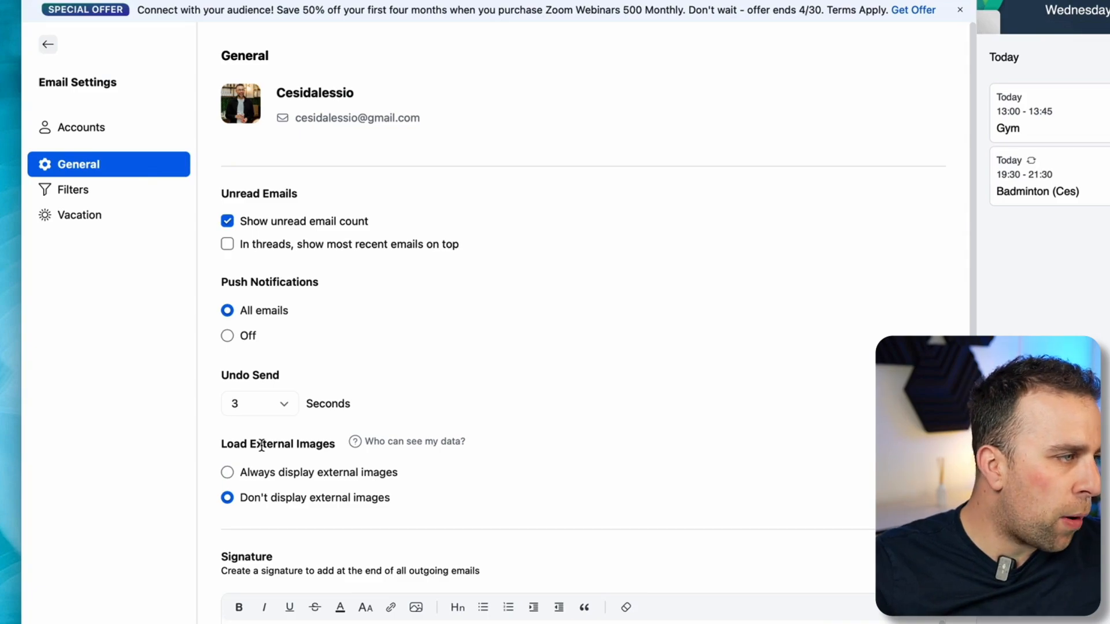
pyautogui.scroll(-3)
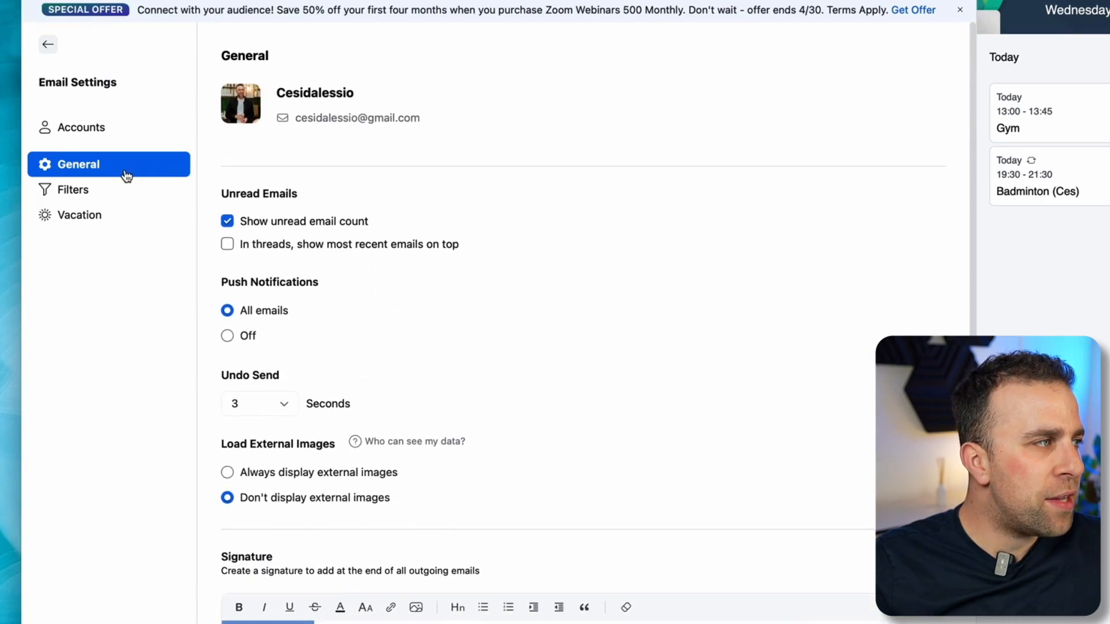
pyautogui.click(82, 127)
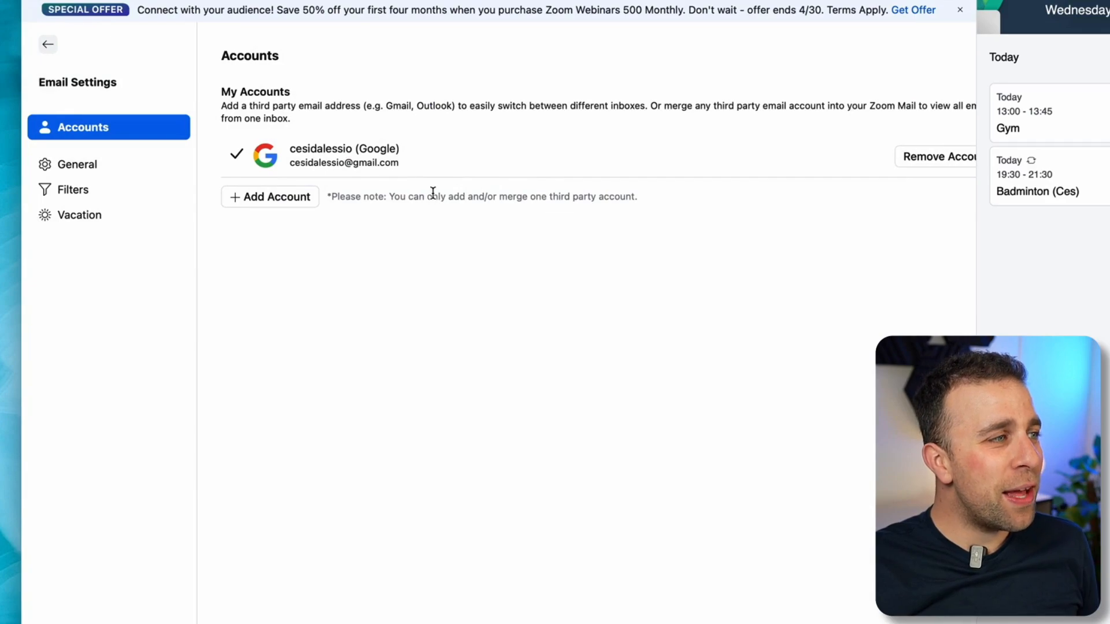
pyautogui.click(269, 196)
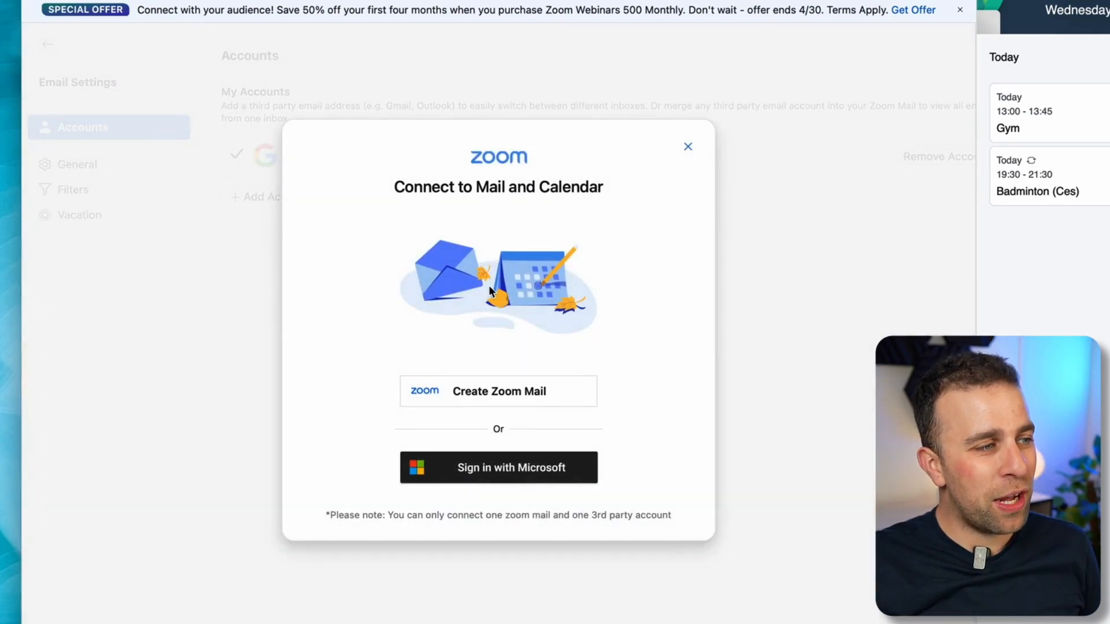
pyautogui.click(686, 146)
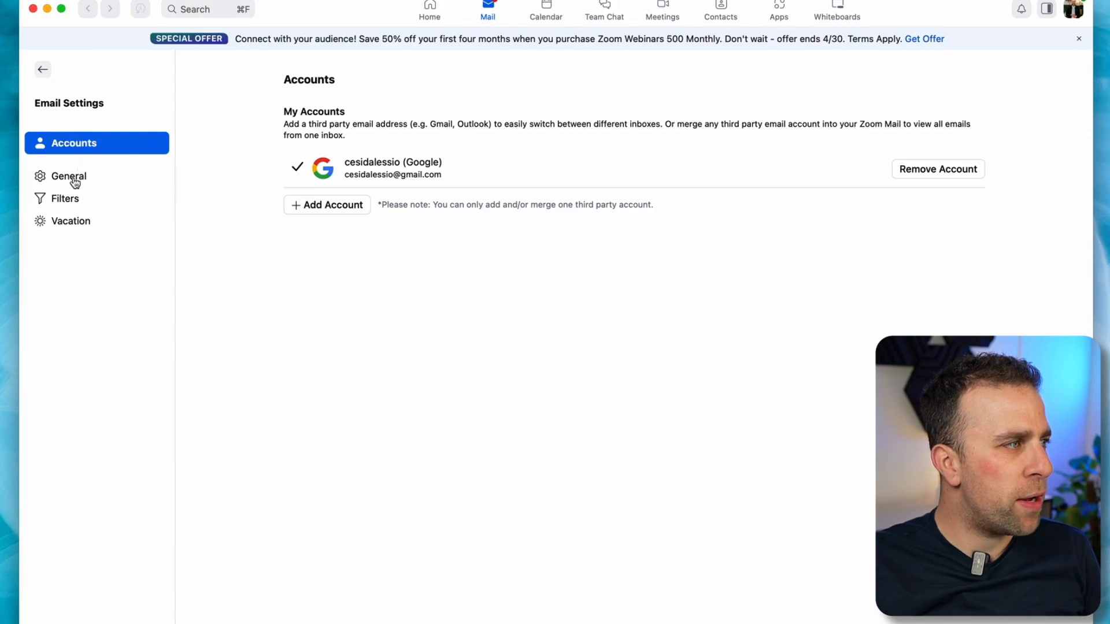
# Browse the existing mail filters and cancel a new Add a filter form
pyautogui.click(66, 198)
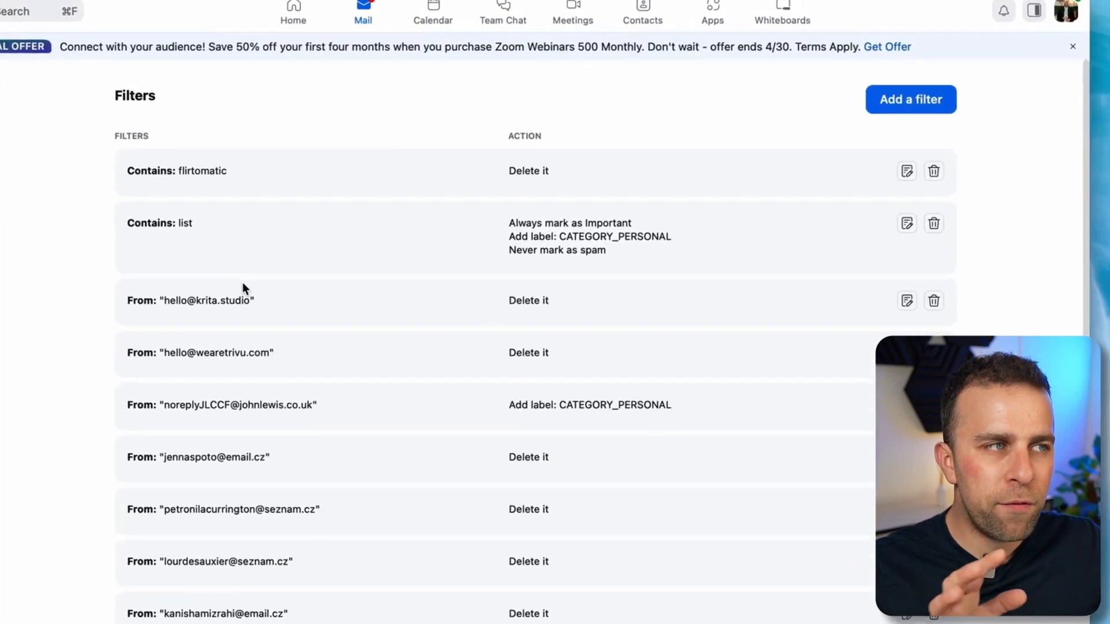
pyautogui.click(911, 99)
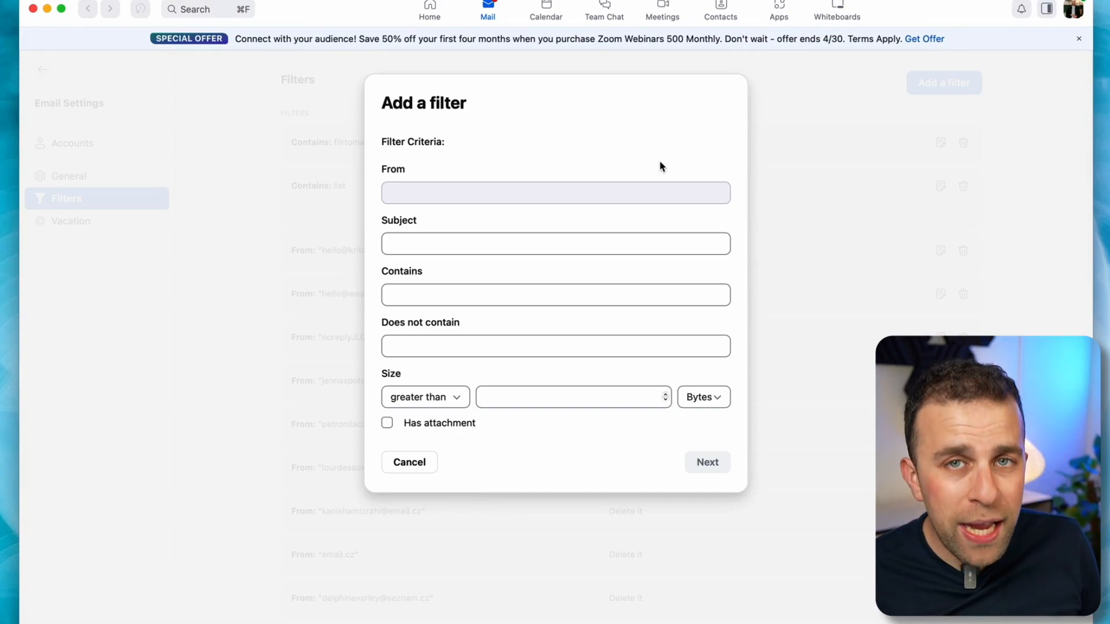
pyautogui.click(409, 462)
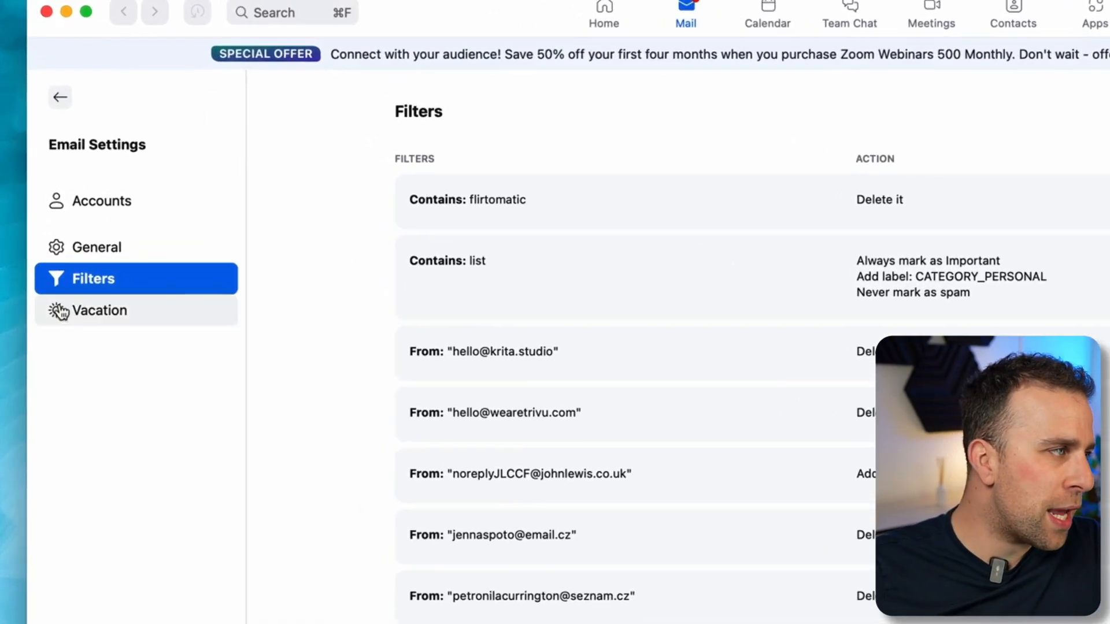
# View the Vacation auto-reply settings, then go back to the Mail inbox
pyautogui.click(101, 310)
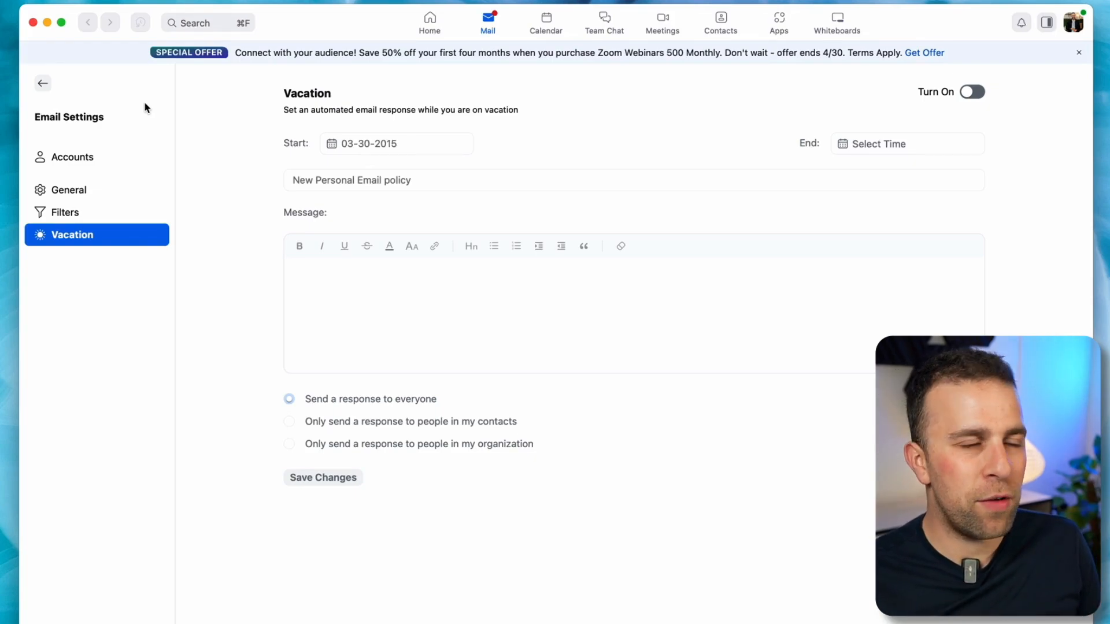
pyautogui.click(41, 83)
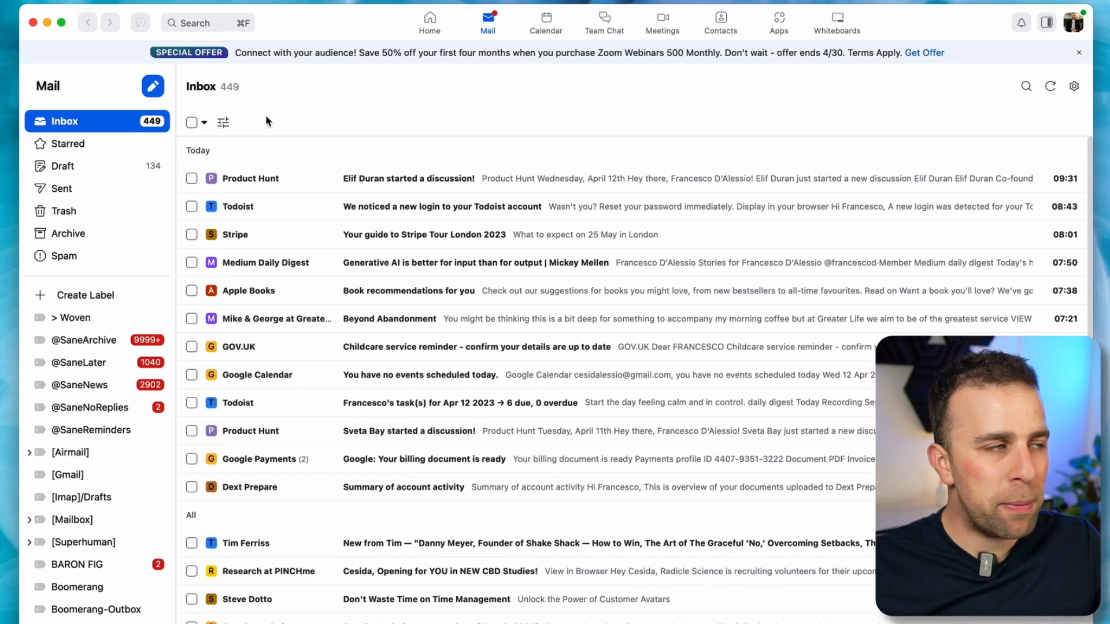
# Read the Product Hunt startup CEOs email, opening and discarding a new draft
pyautogui.click(408, 179)
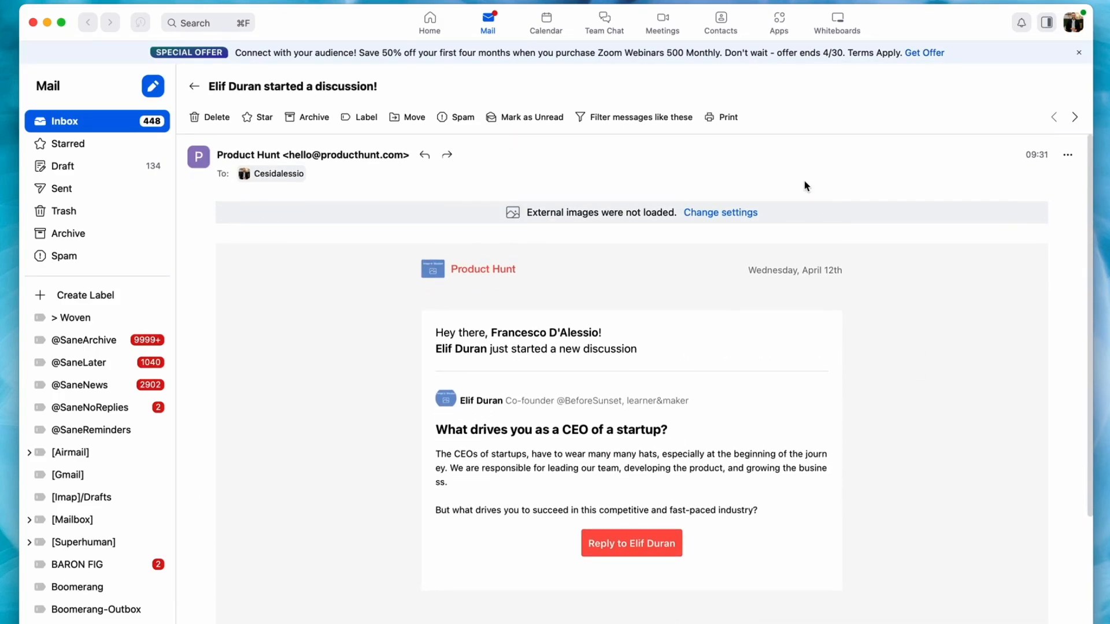
pyautogui.click(151, 86)
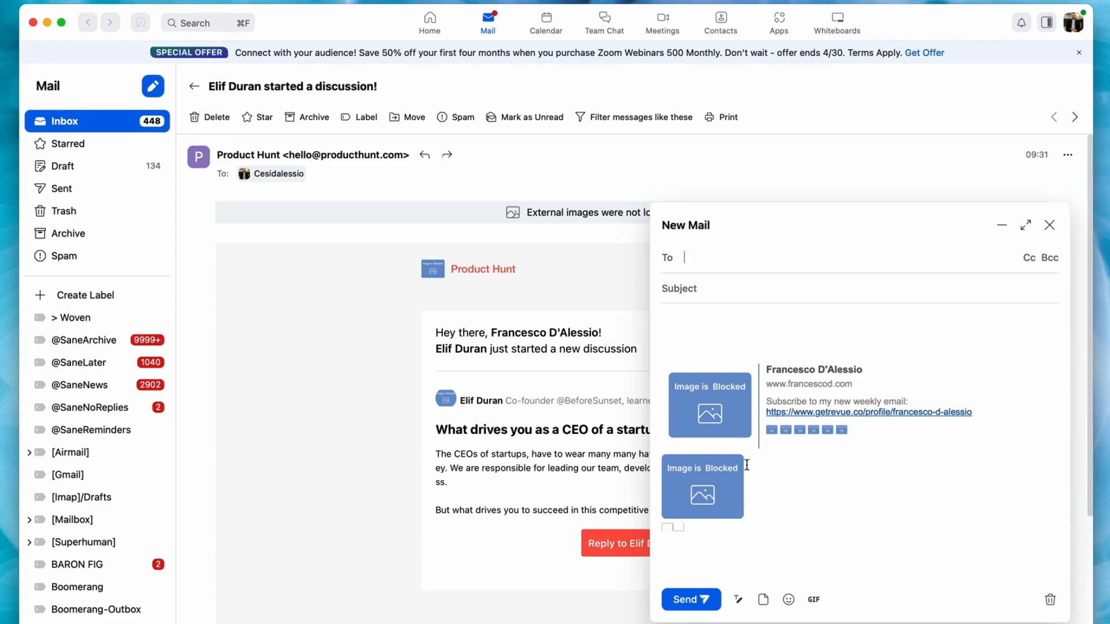
pyautogui.moveTo(1050, 225)
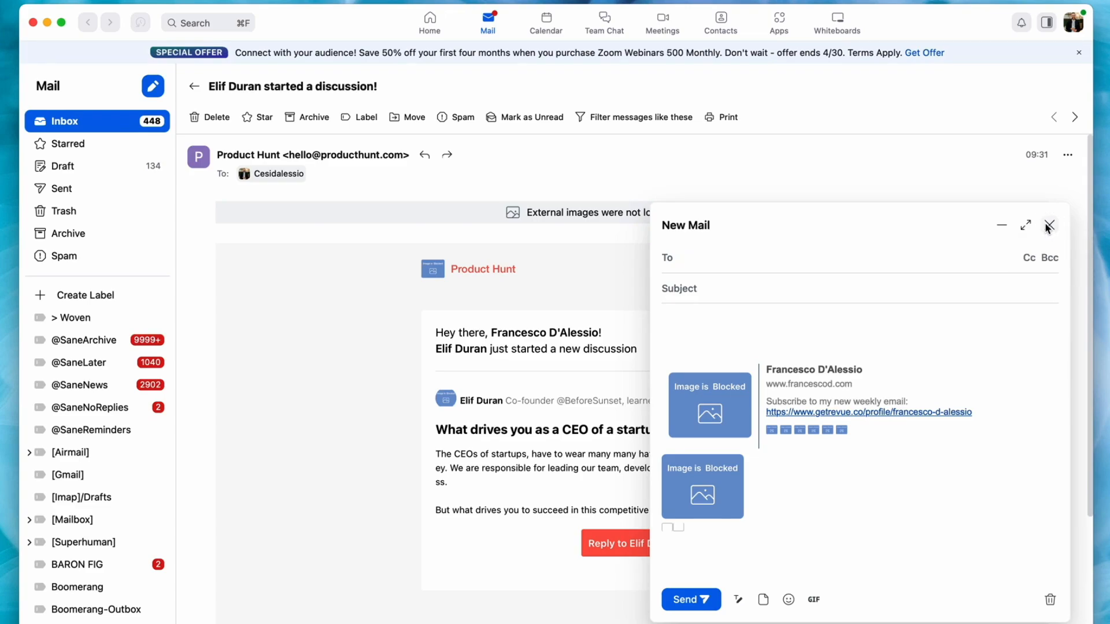
pyautogui.click(1050, 224)
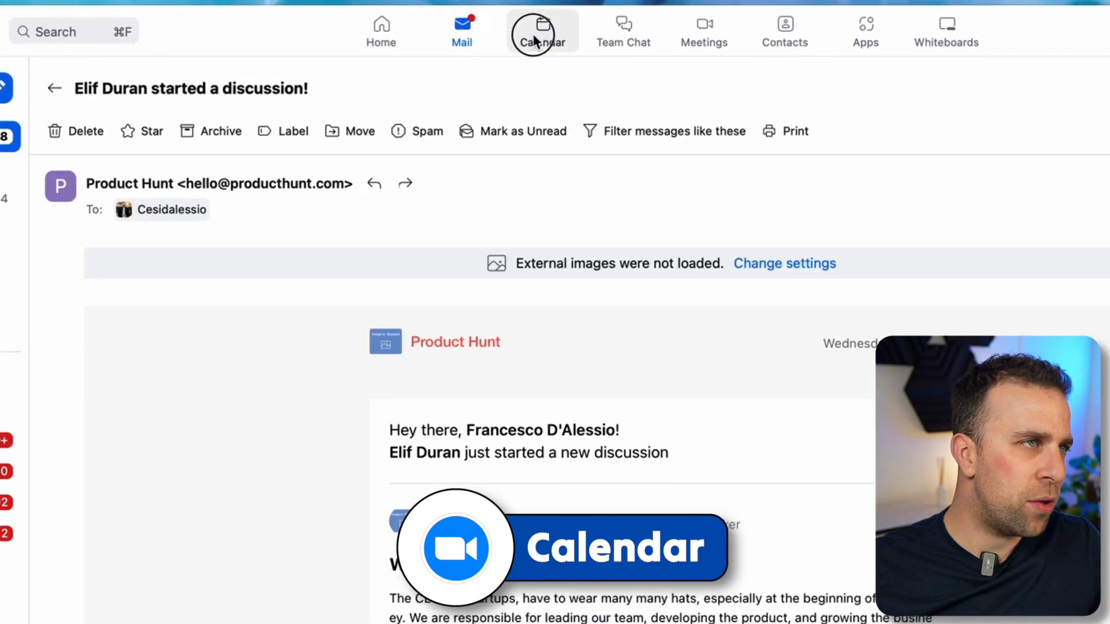
# Show the week of April 10 and create an event at Tuesday 11:15
pyautogui.click(543, 31)
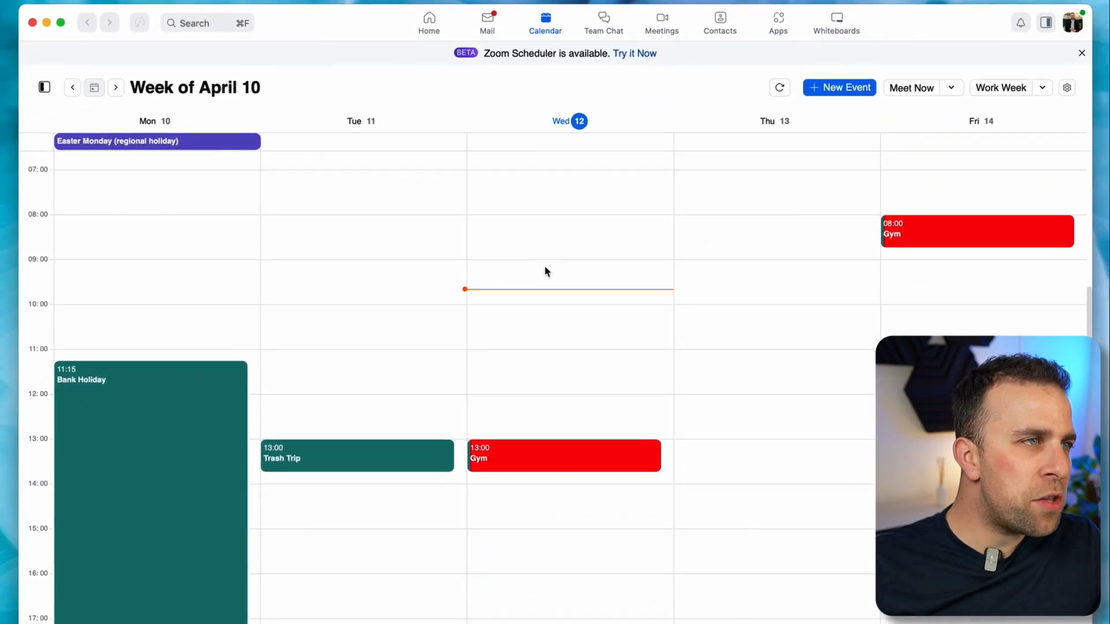
pyautogui.scroll(-3)
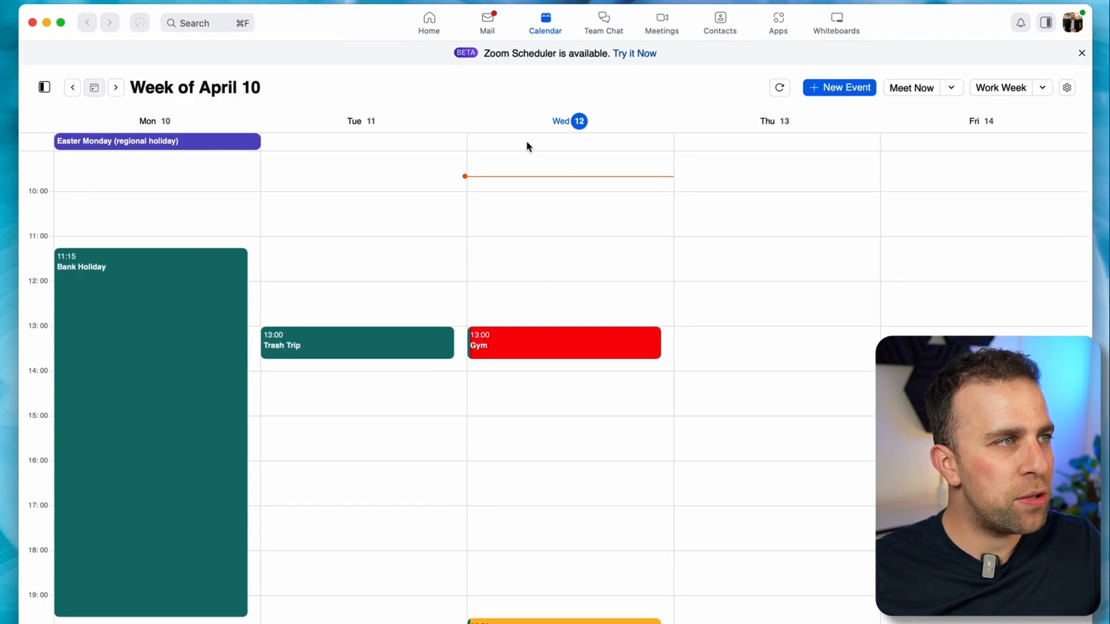
pyautogui.moveTo(353, 252)
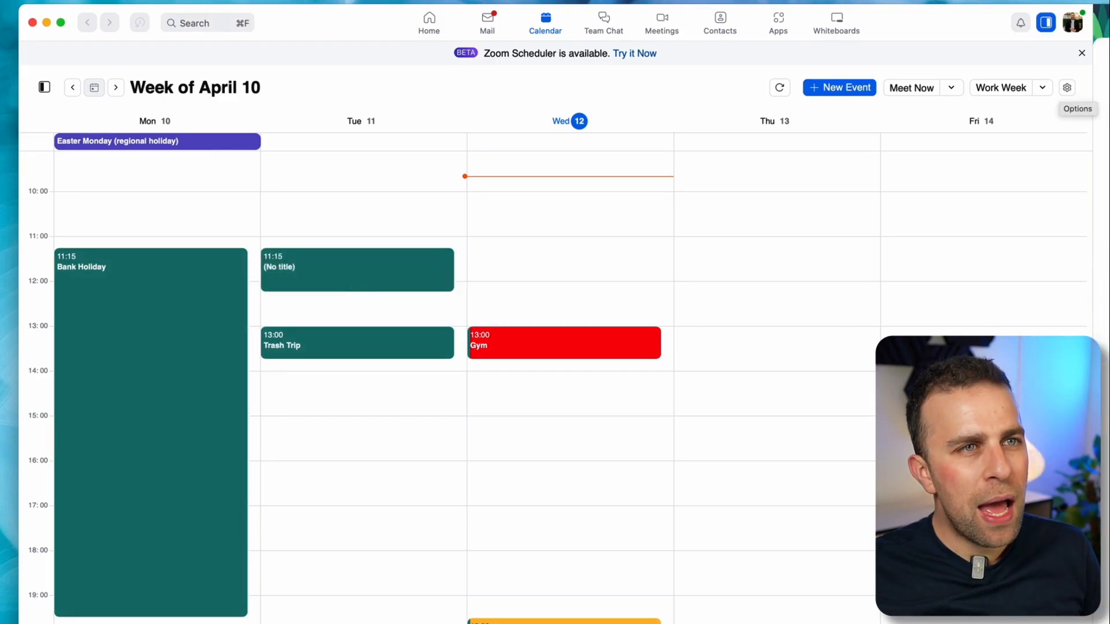
pyautogui.click(838, 87)
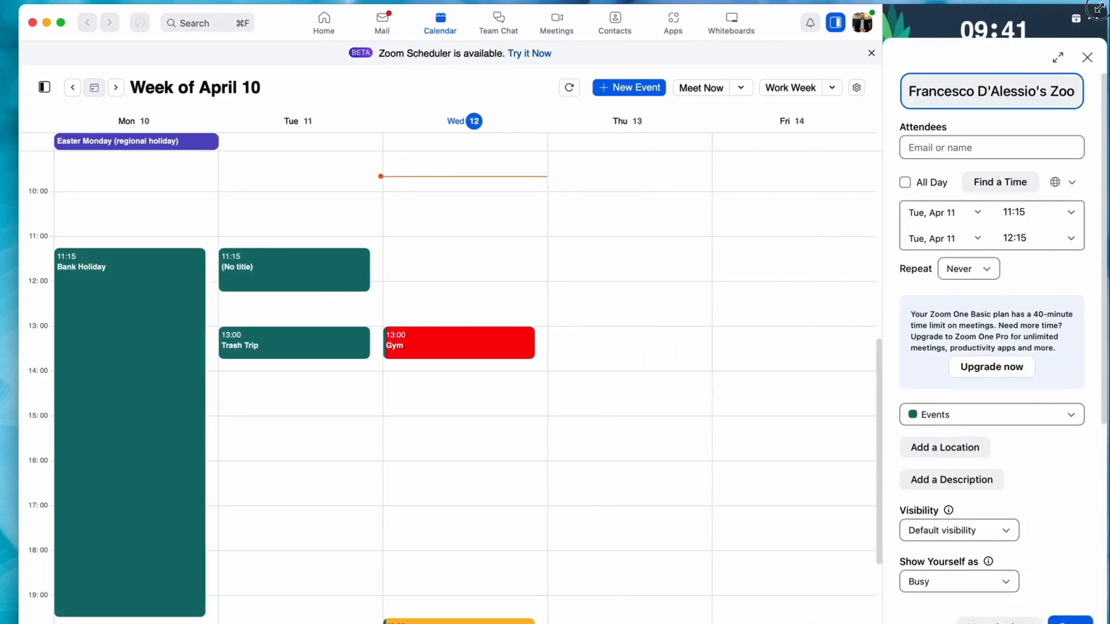
# Set the draft event type to Zoom Meeting, discard it, and try Zoom Scheduler
pyautogui.scroll(-3)
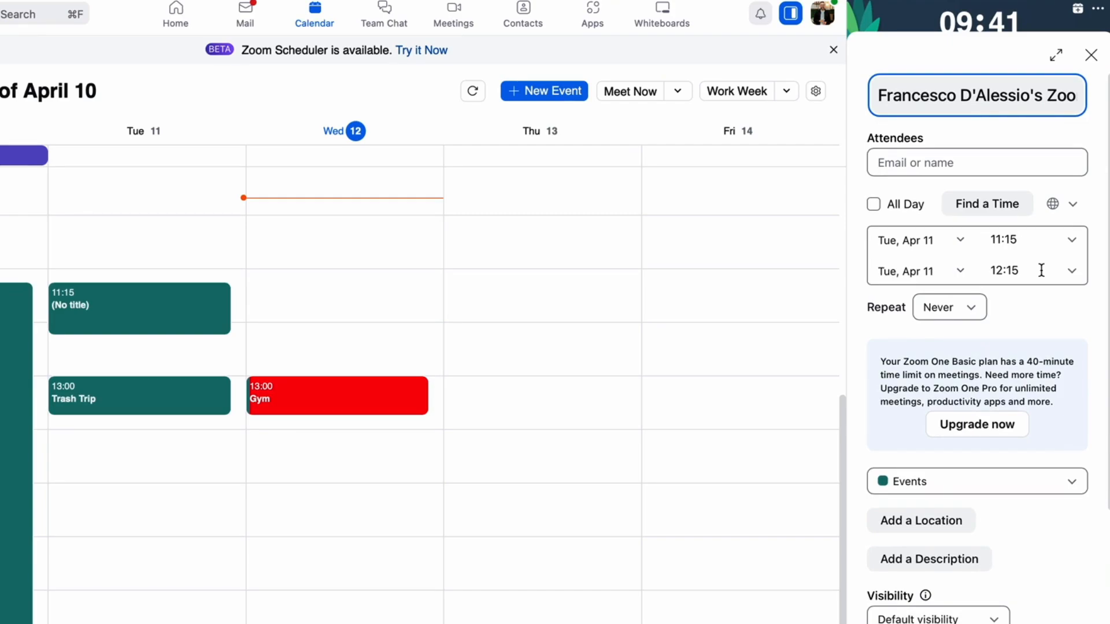
pyautogui.scroll(-3)
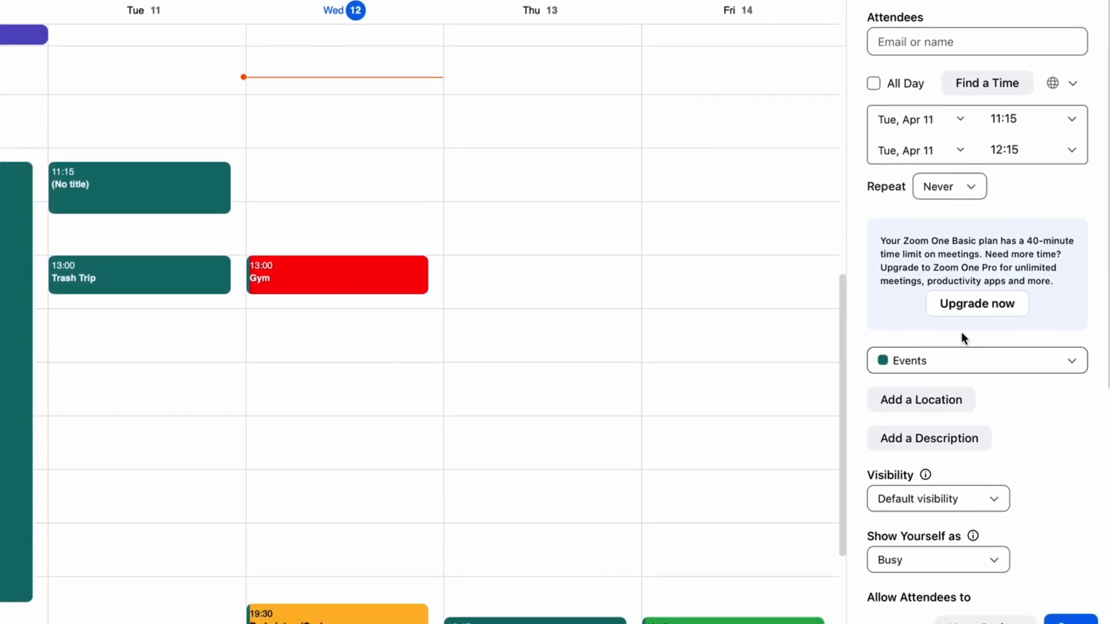
pyautogui.scroll(-3)
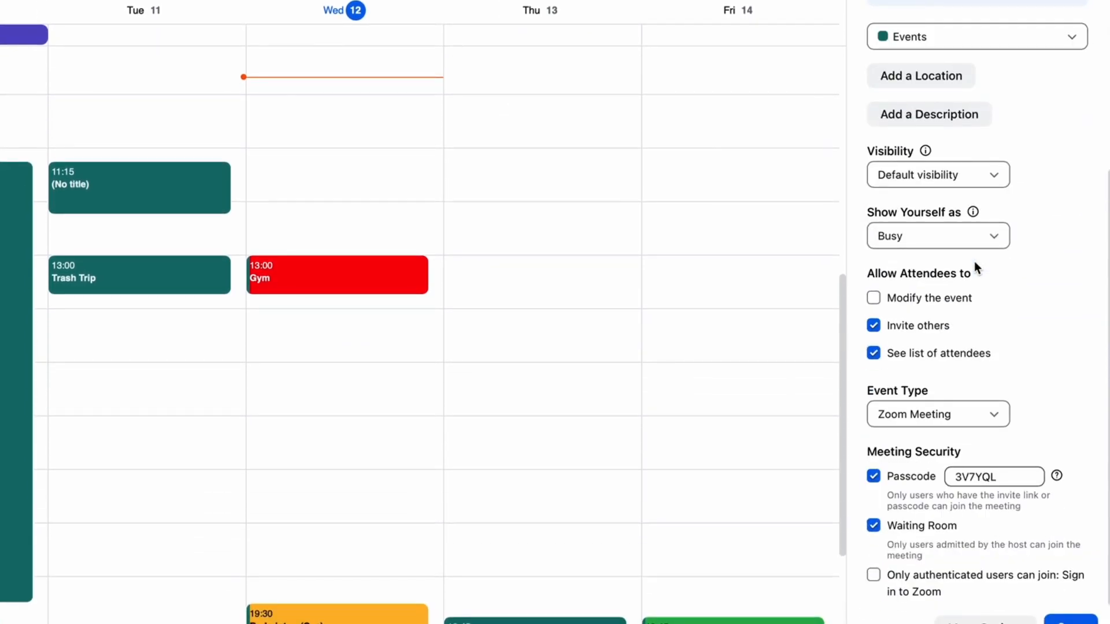
pyautogui.click(936, 414)
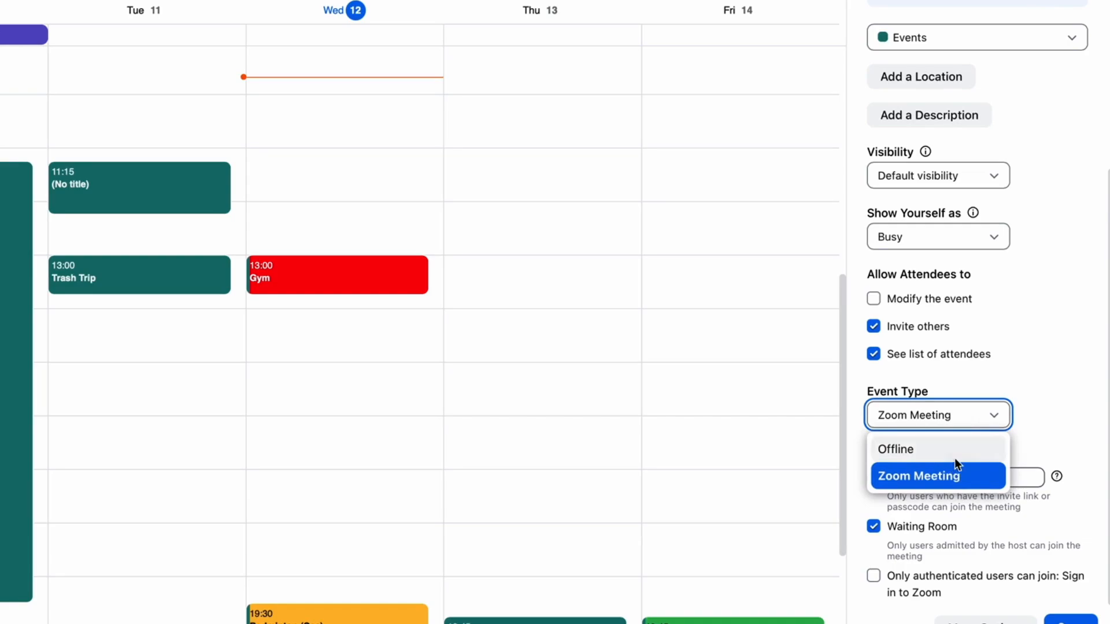
pyautogui.click(918, 475)
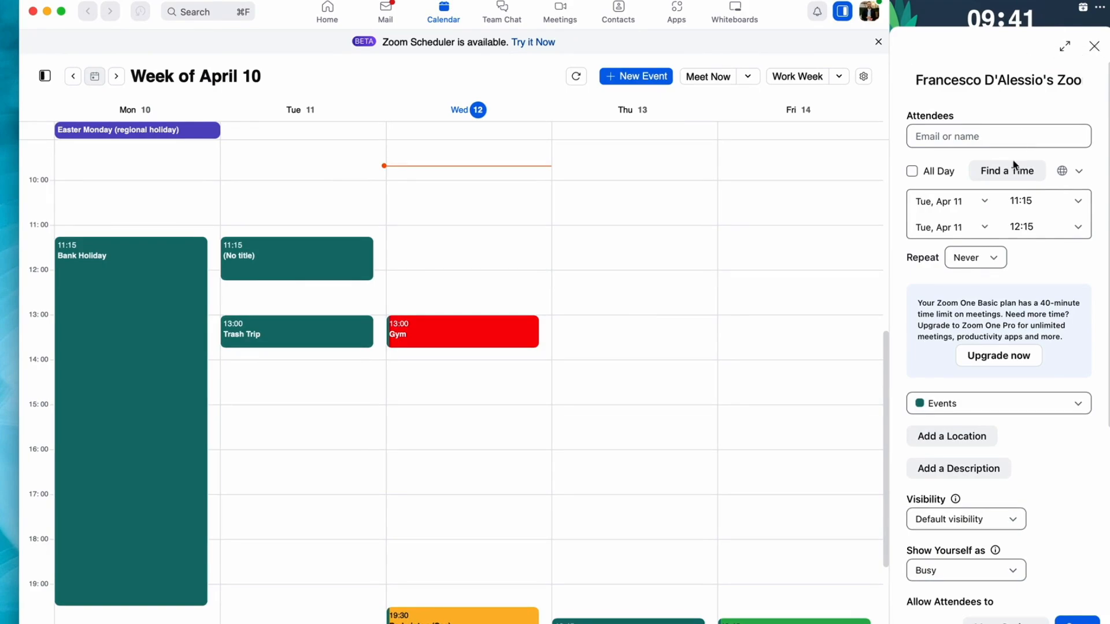
pyautogui.click(1006, 171)
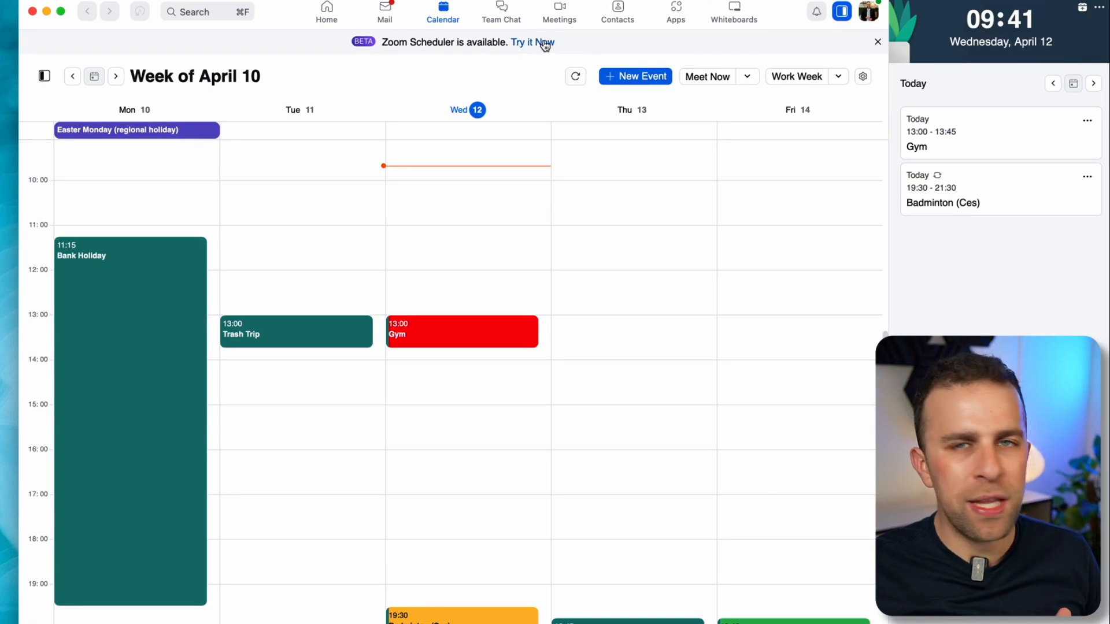
pyautogui.click(533, 41)
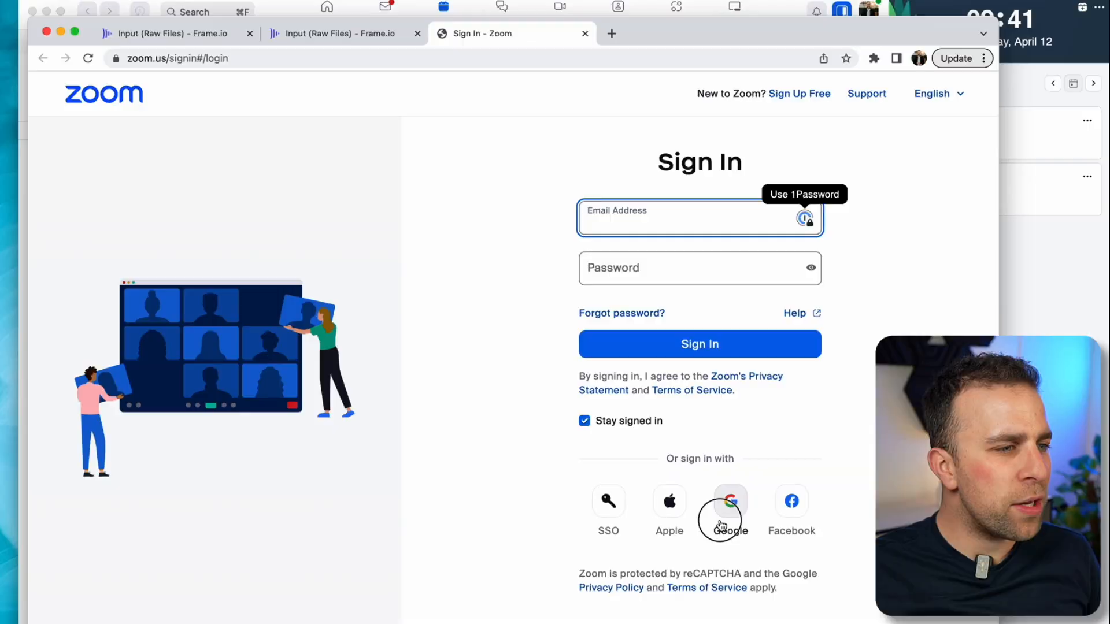
# Sign in with Google and close a new repeating booking schedule form
pyautogui.click(731, 501)
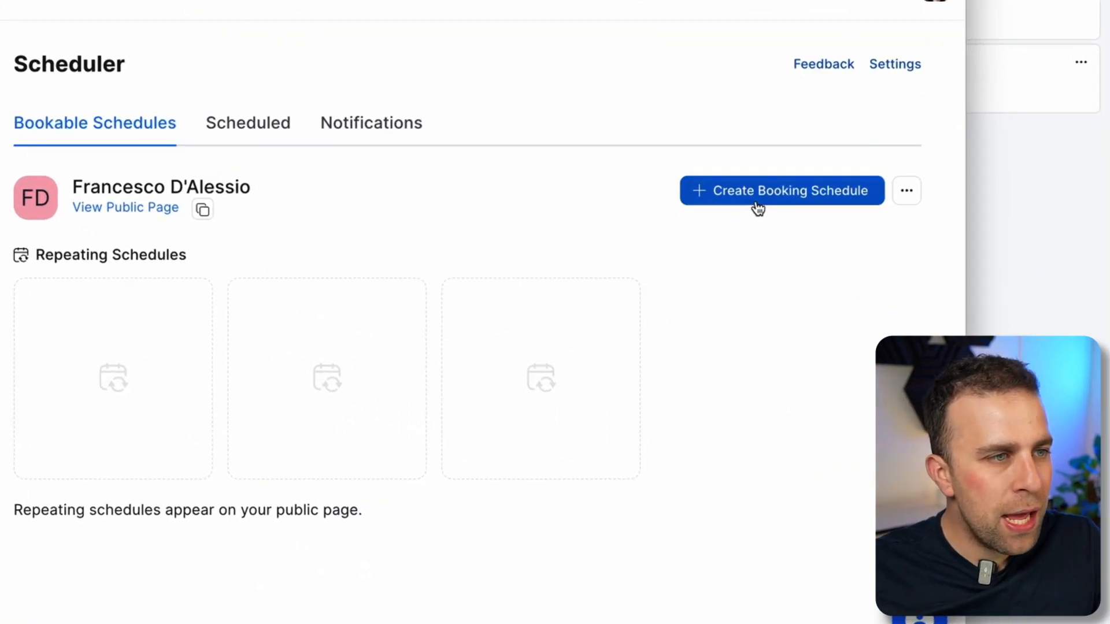
pyautogui.click(781, 190)
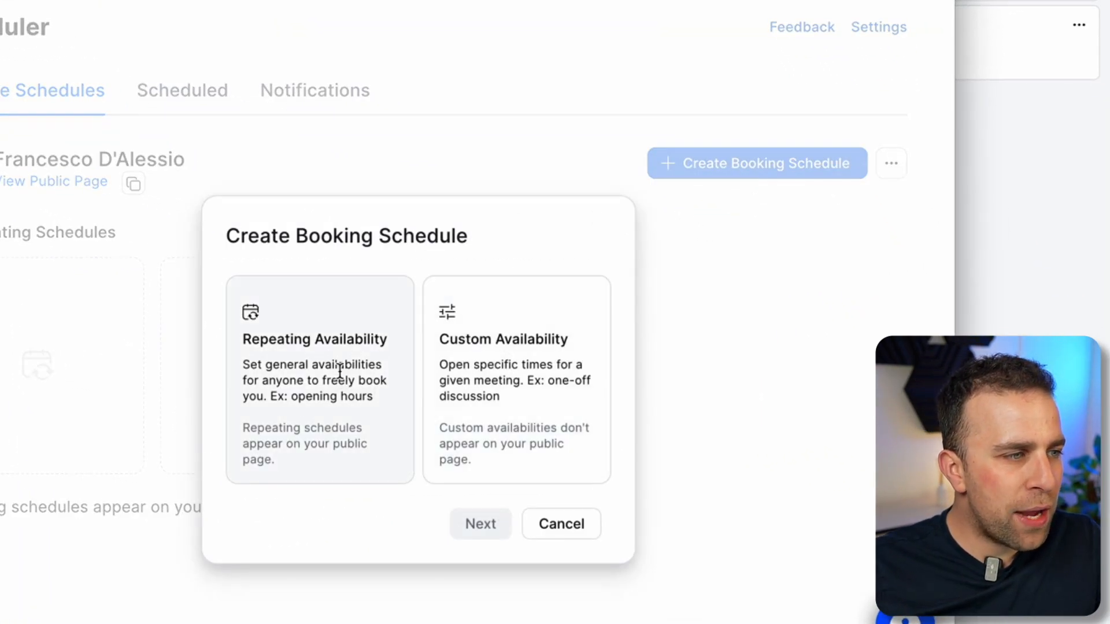
pyautogui.click(480, 524)
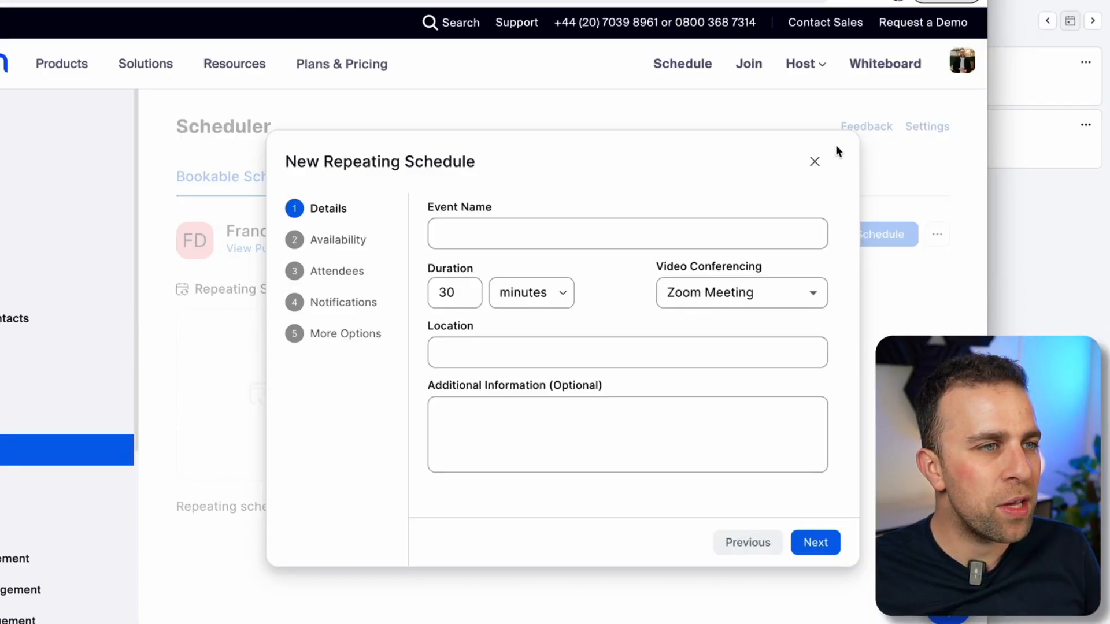
pyautogui.click(814, 161)
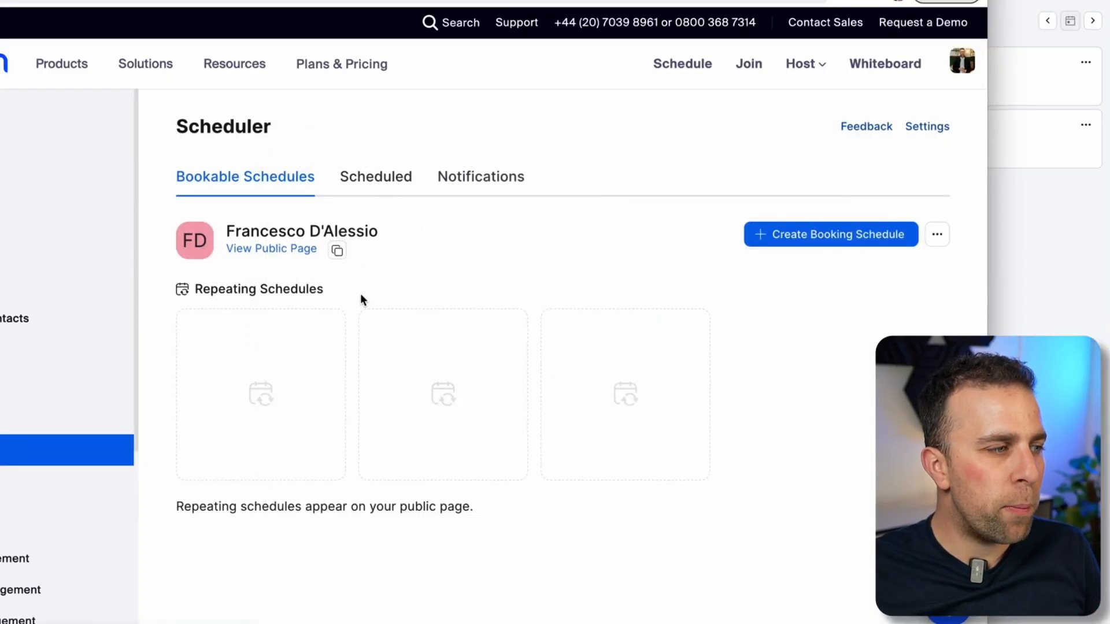
# Check Scheduled bookings and the empty public booking page, then return to Scheduler
pyautogui.click(375, 176)
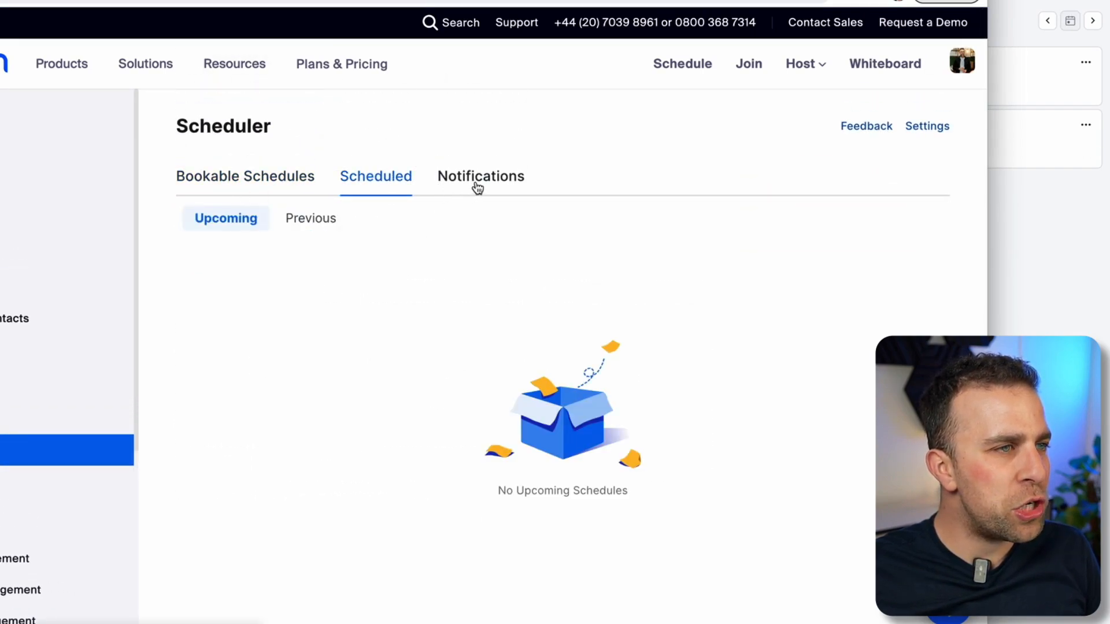
pyautogui.click(245, 177)
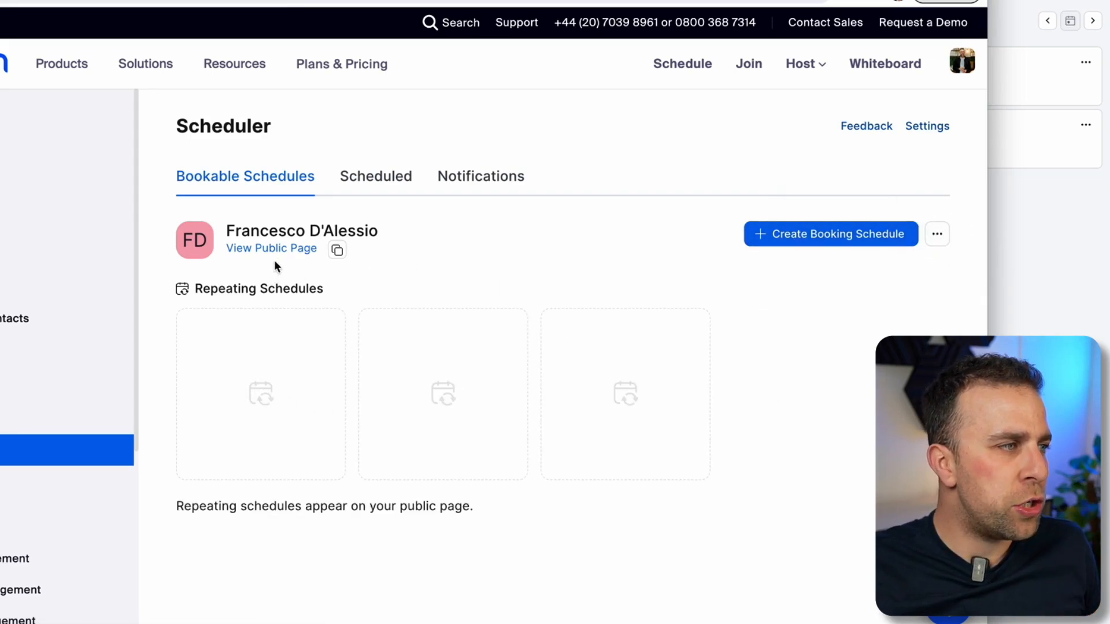
pyautogui.click(271, 248)
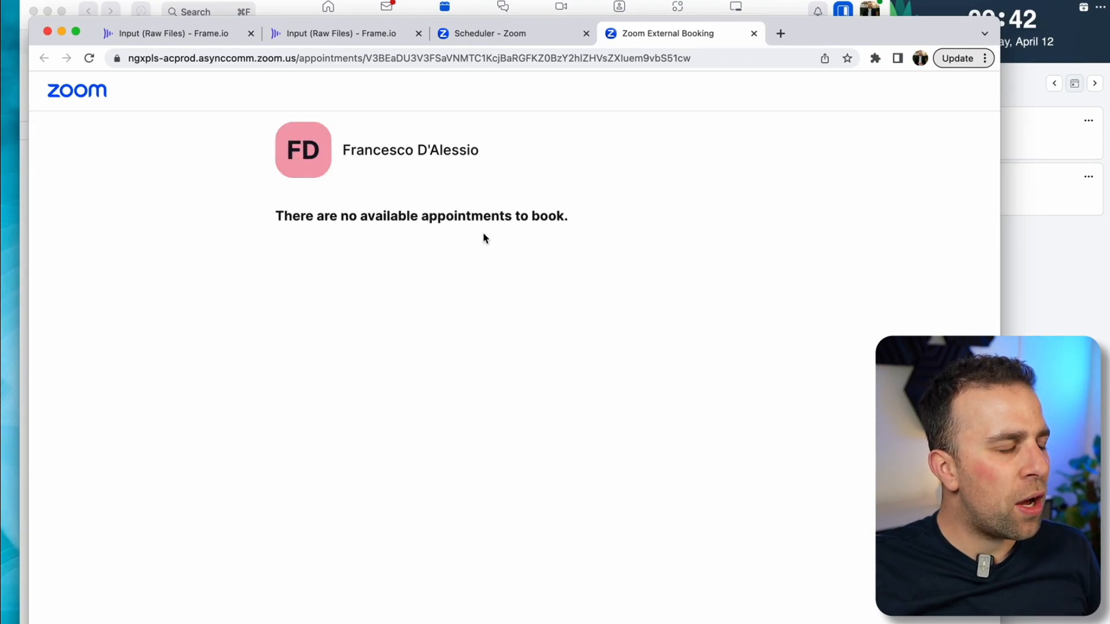
pyautogui.click(486, 34)
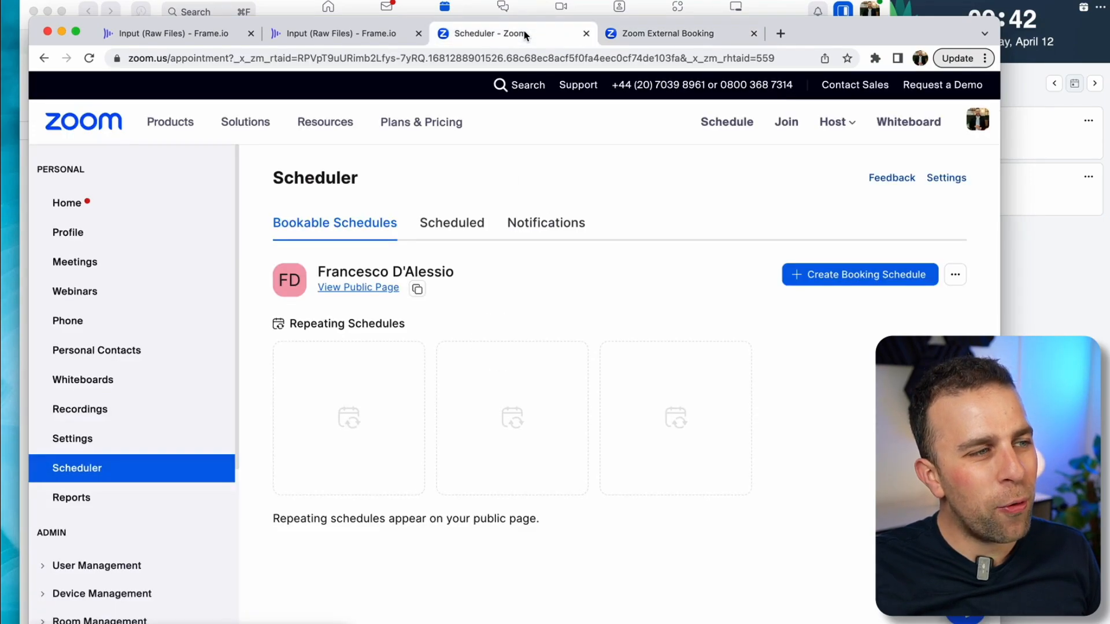
# Start another booking schedule and continue with Repeating Availability
pyautogui.click(858, 274)
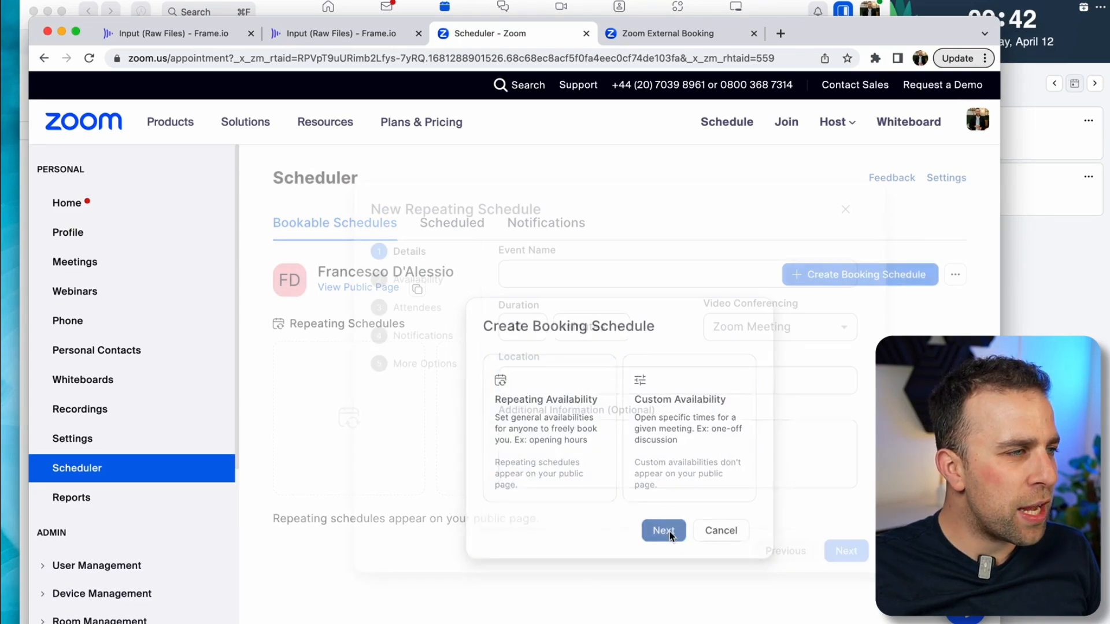
pyautogui.click(663, 530)
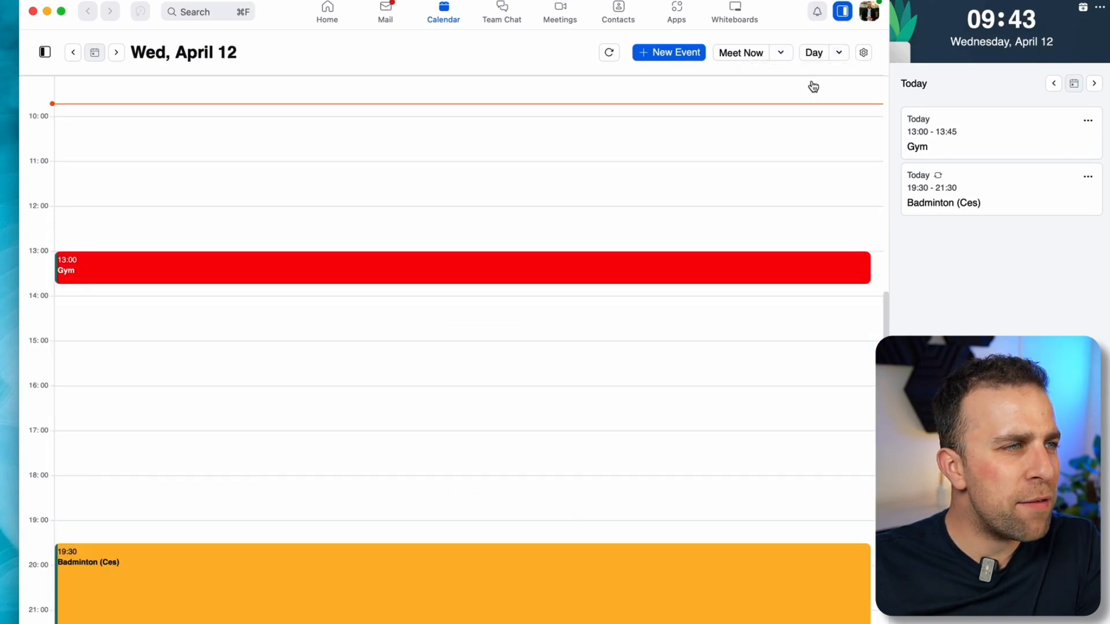
# Switch the calendar to Work Week for April 10, then open and close Date Night
pyautogui.click(813, 52)
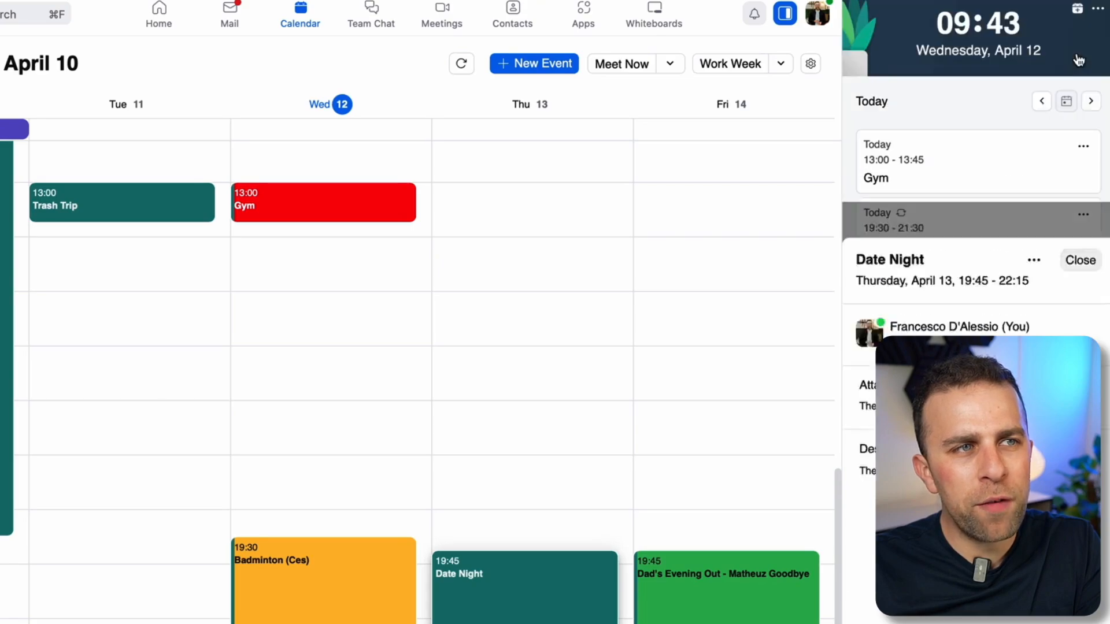
pyautogui.click(1090, 100)
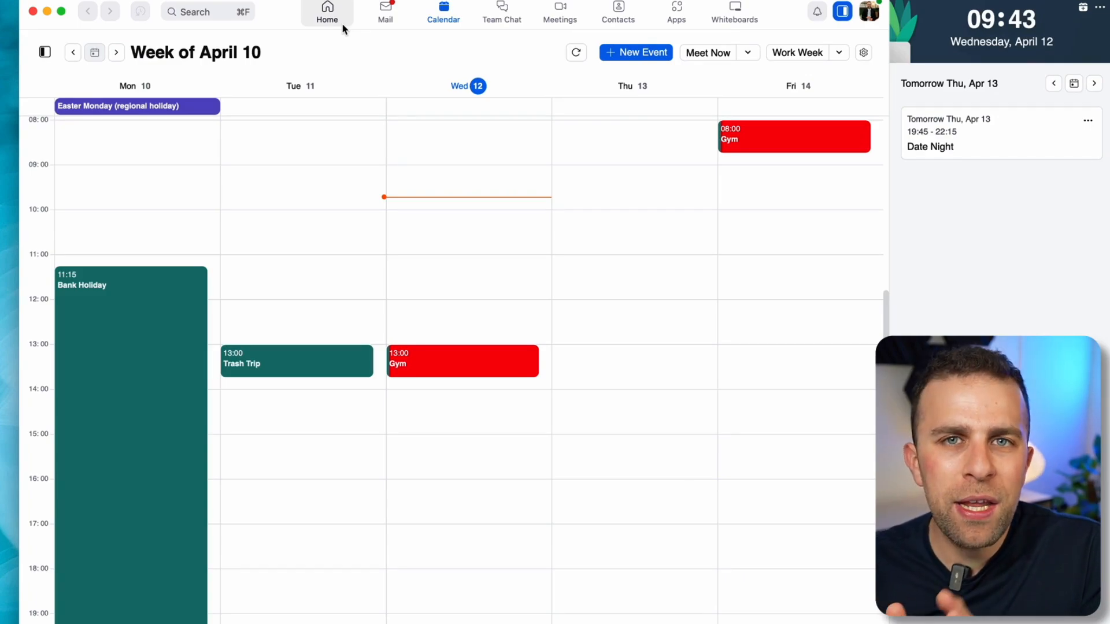
pyautogui.click(386, 13)
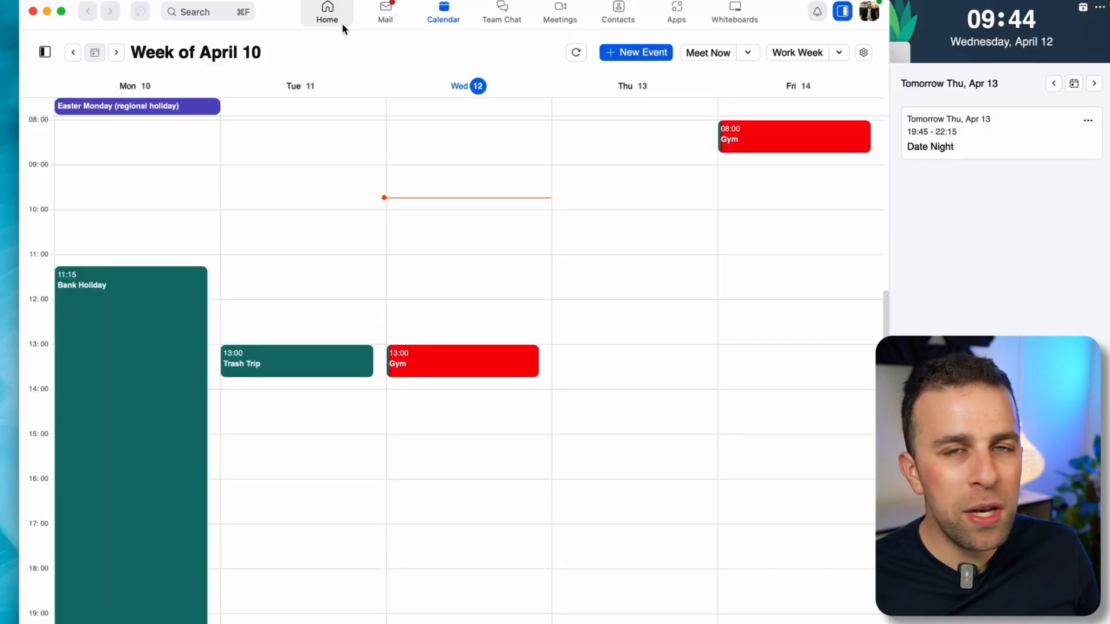
pyautogui.click(385, 13)
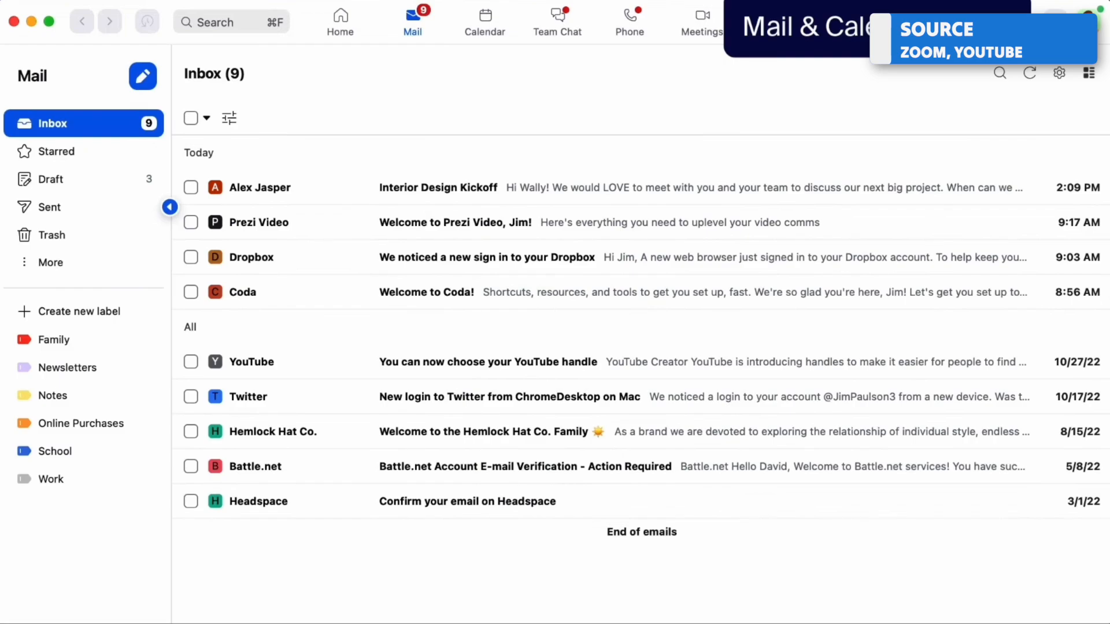
pyautogui.click(438, 187)
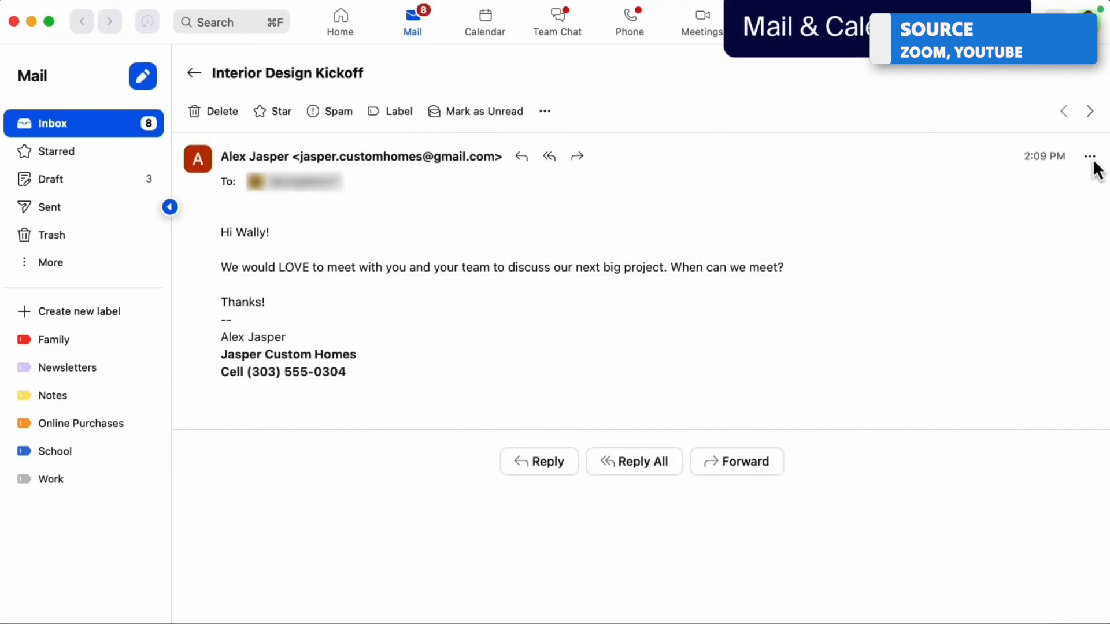
pyautogui.click(485, 18)
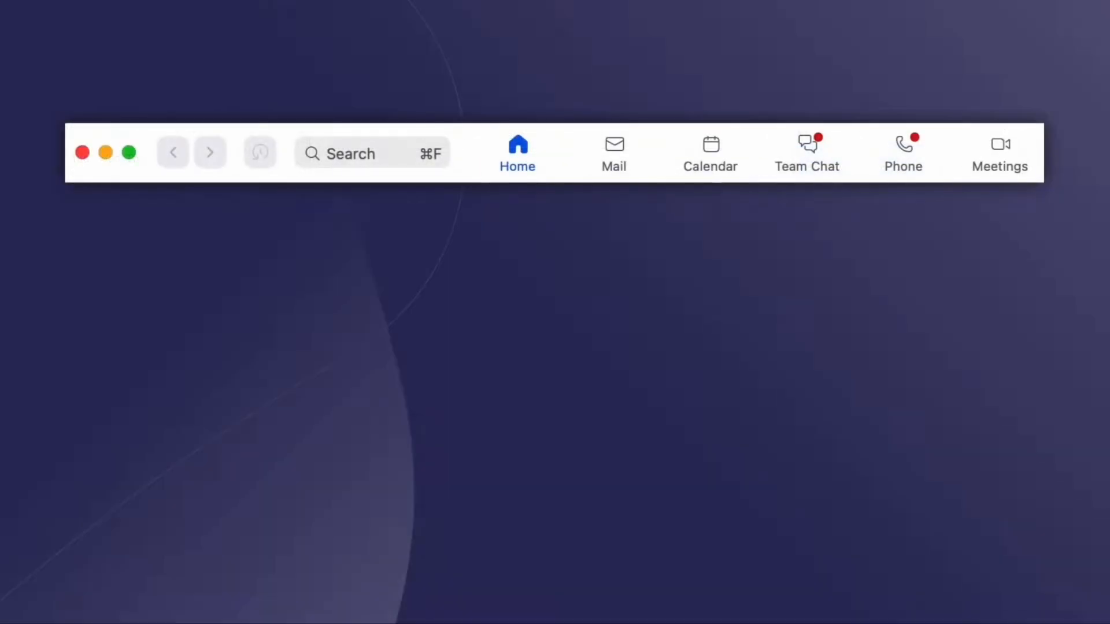
pyautogui.click(709, 152)
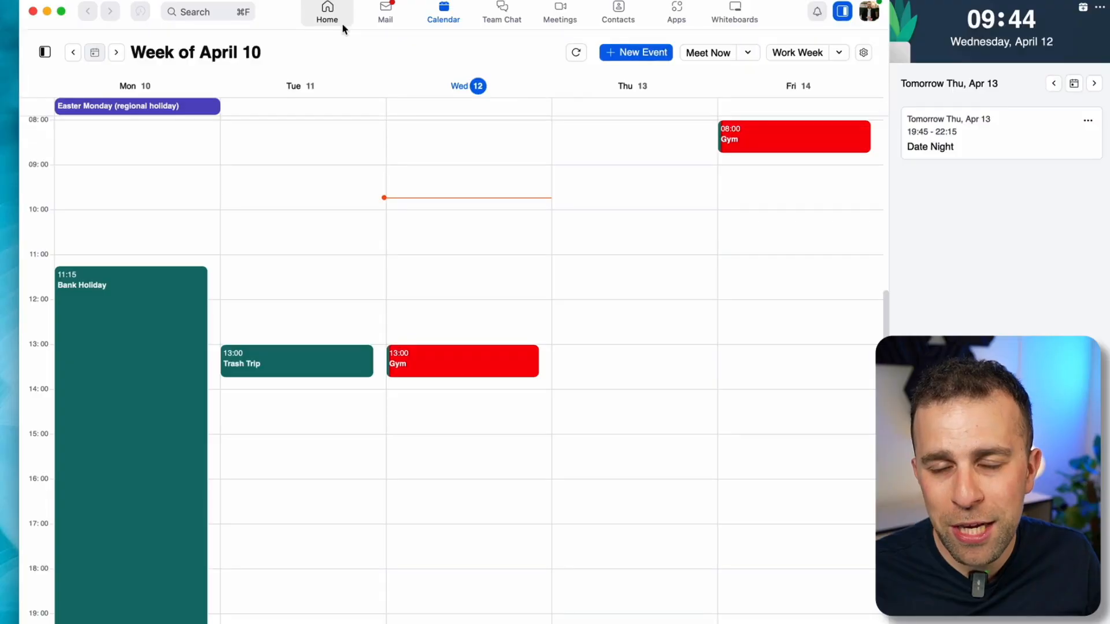